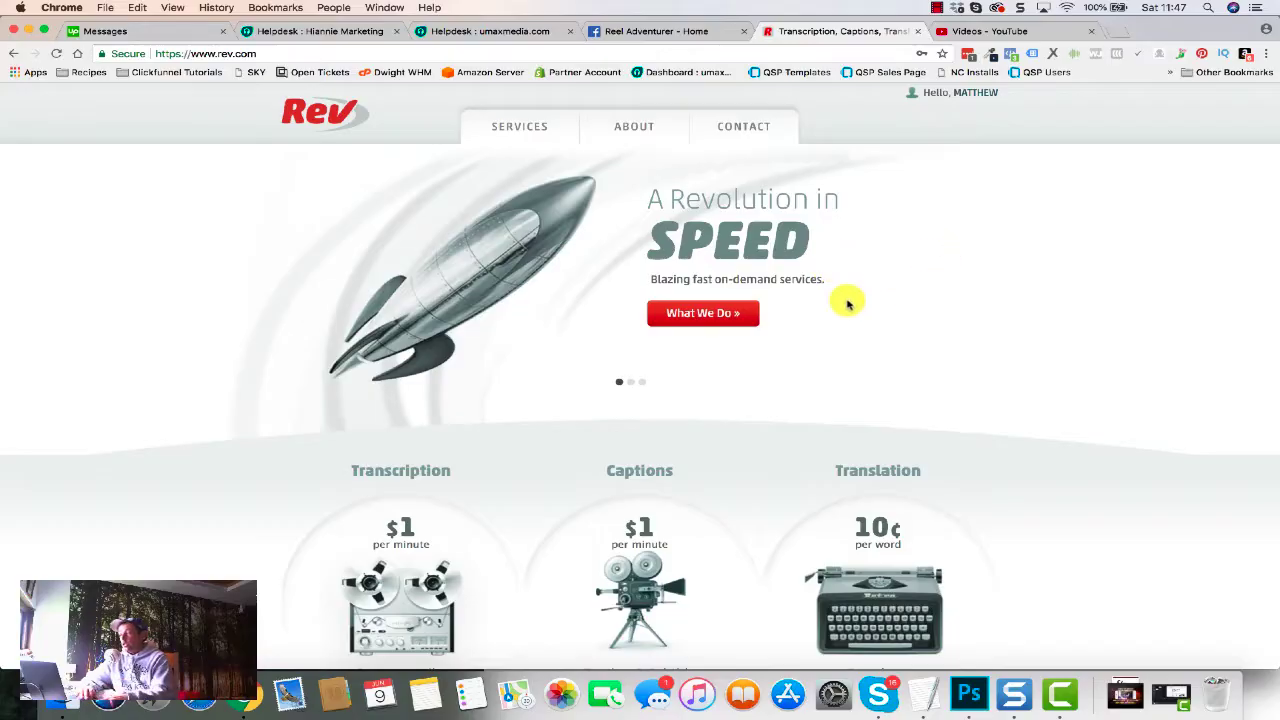
pyautogui.moveTo(830, 315)
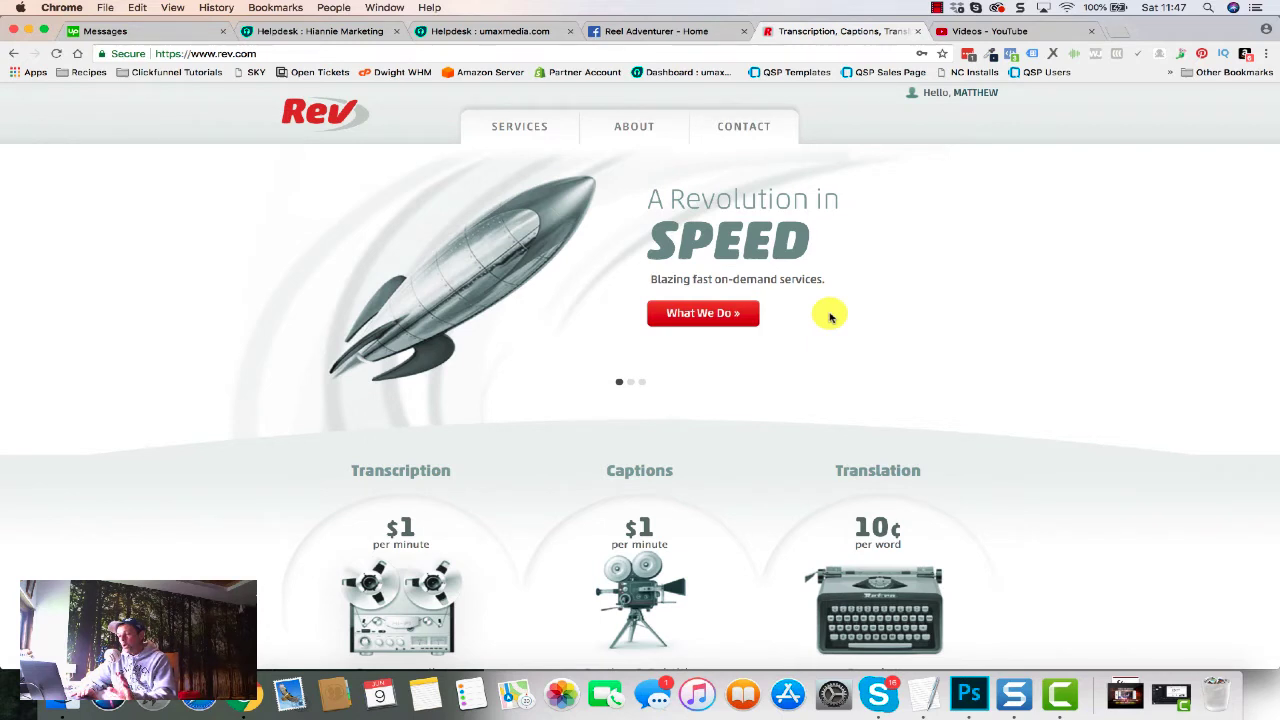
# Step: Scroll the rev.com homepage down to the Transcription, Captions and Translation offerings with prices
pyautogui.scroll(-3)
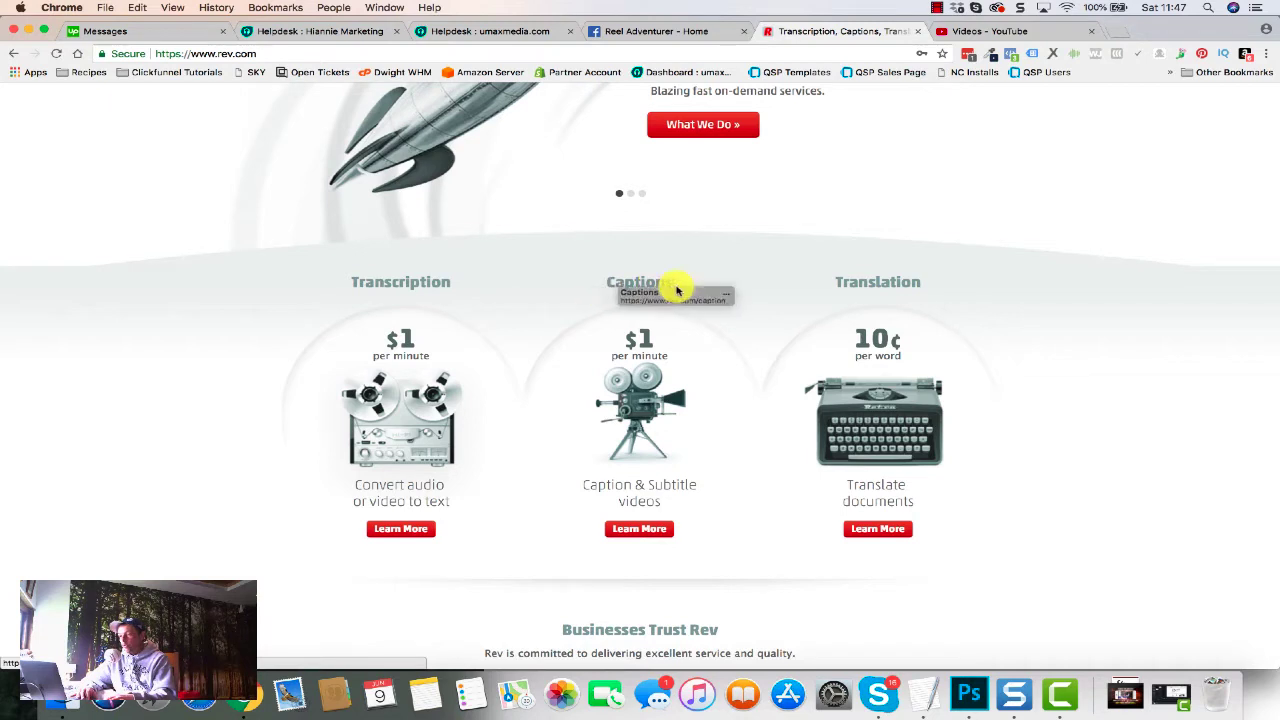
pyautogui.moveTo(664, 311)
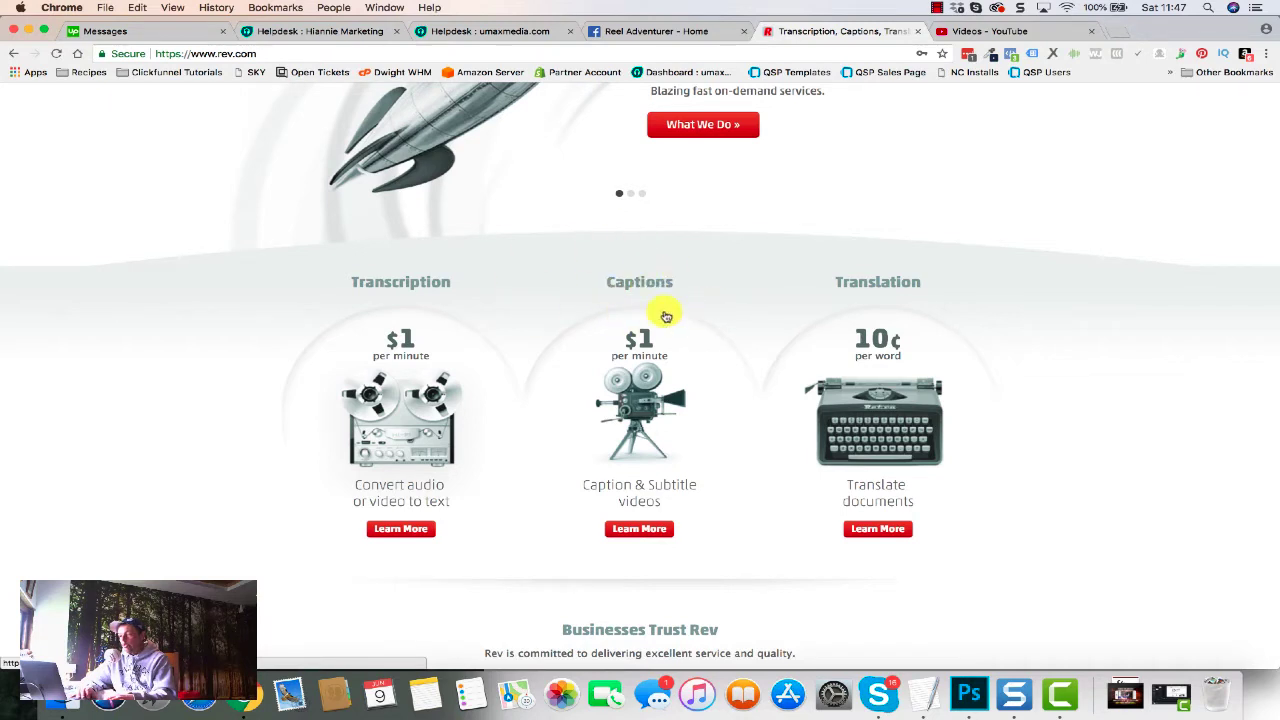
pyautogui.moveTo(630, 279)
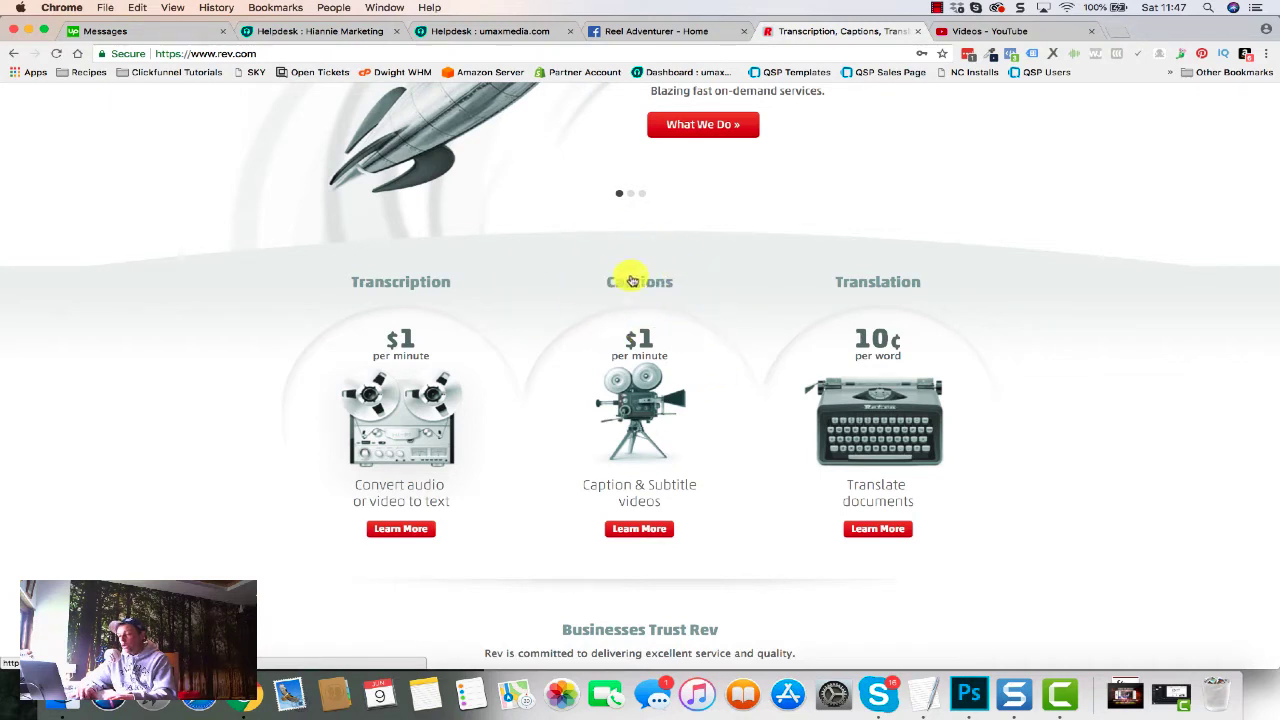
pyautogui.moveTo(659, 327)
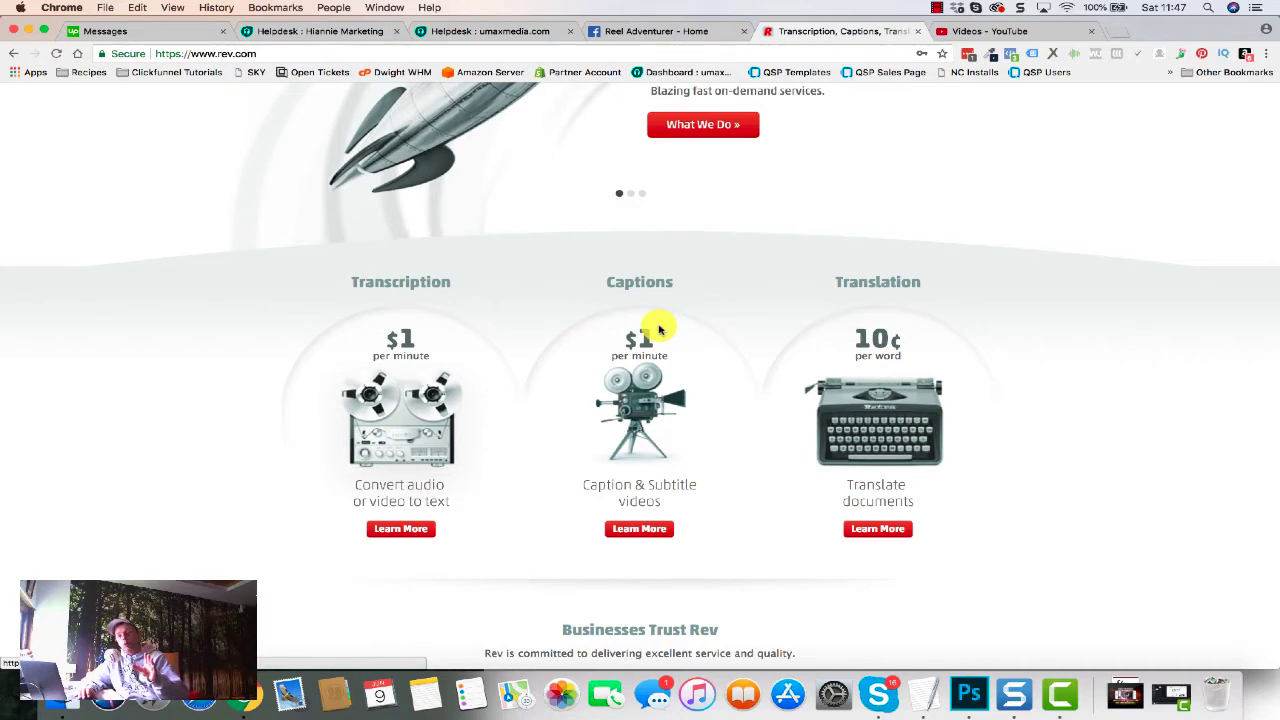
pyautogui.scroll(-3)
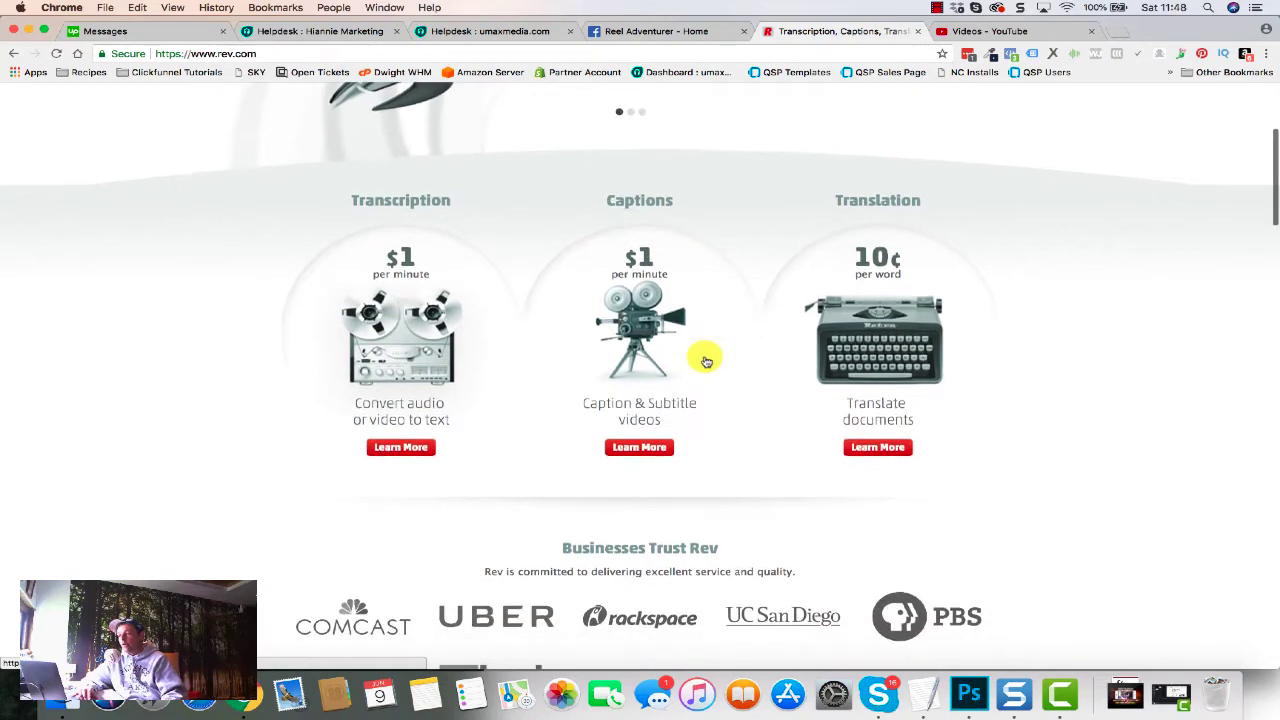
# Step: Open the Captions Learn More page and browse the customer reviews in a separate tab
pyautogui.click(639, 448)
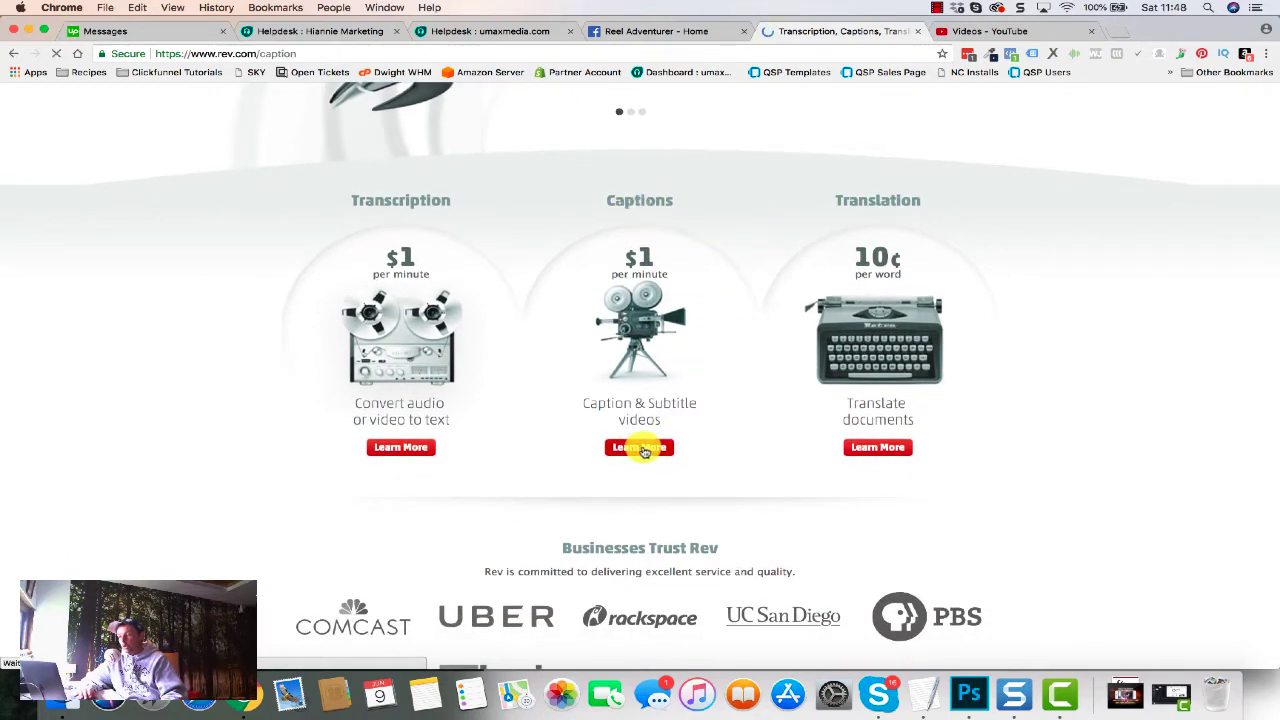
pyautogui.click(639, 448)
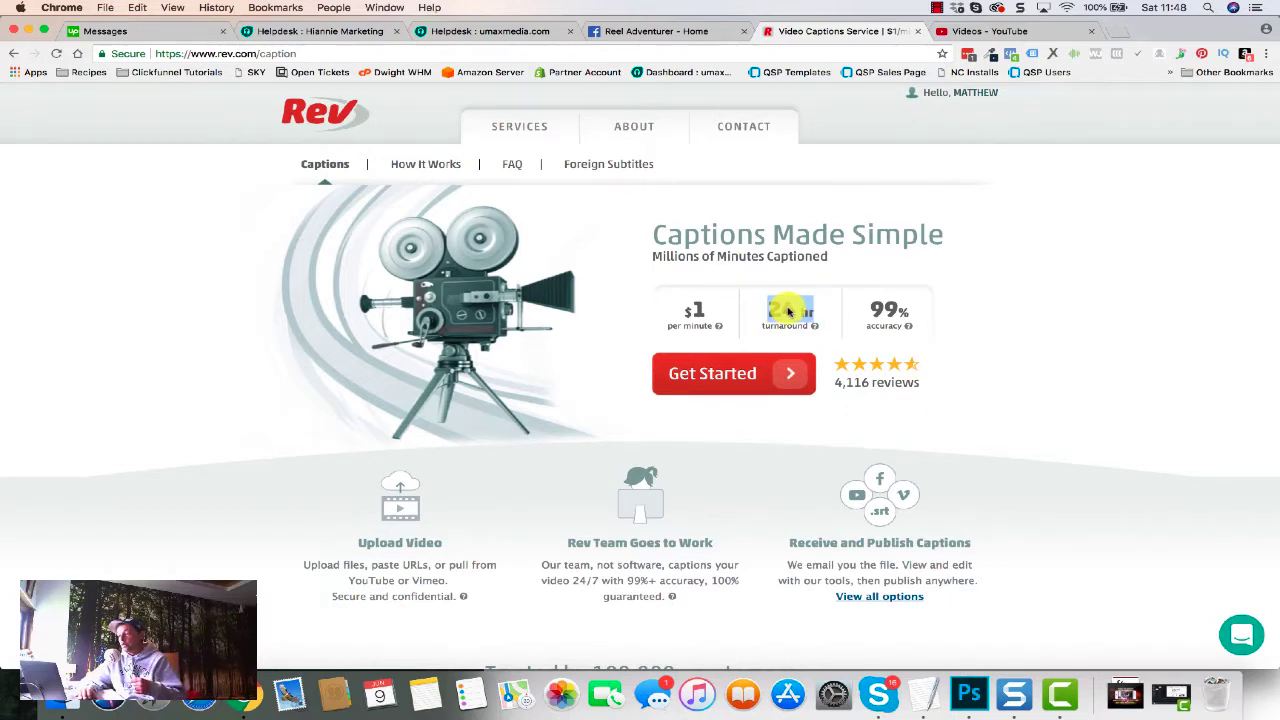
pyautogui.moveTo(880, 389)
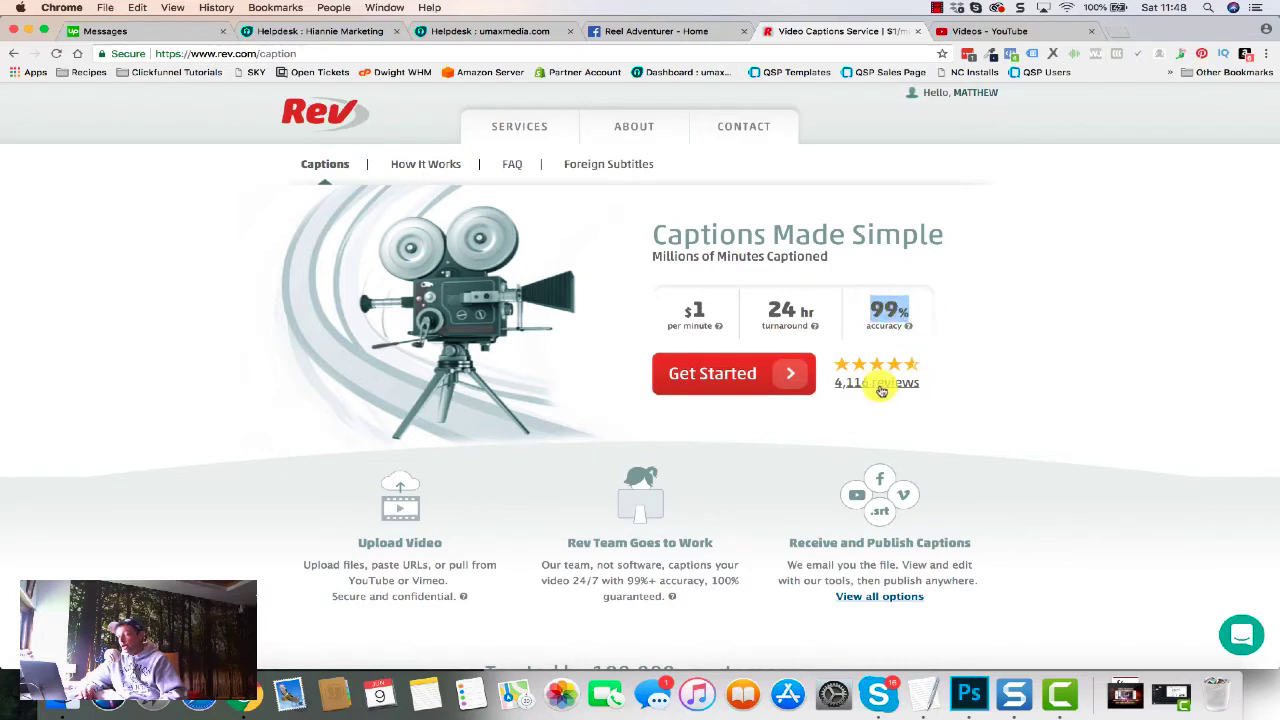
pyautogui.rightClick(879, 382)
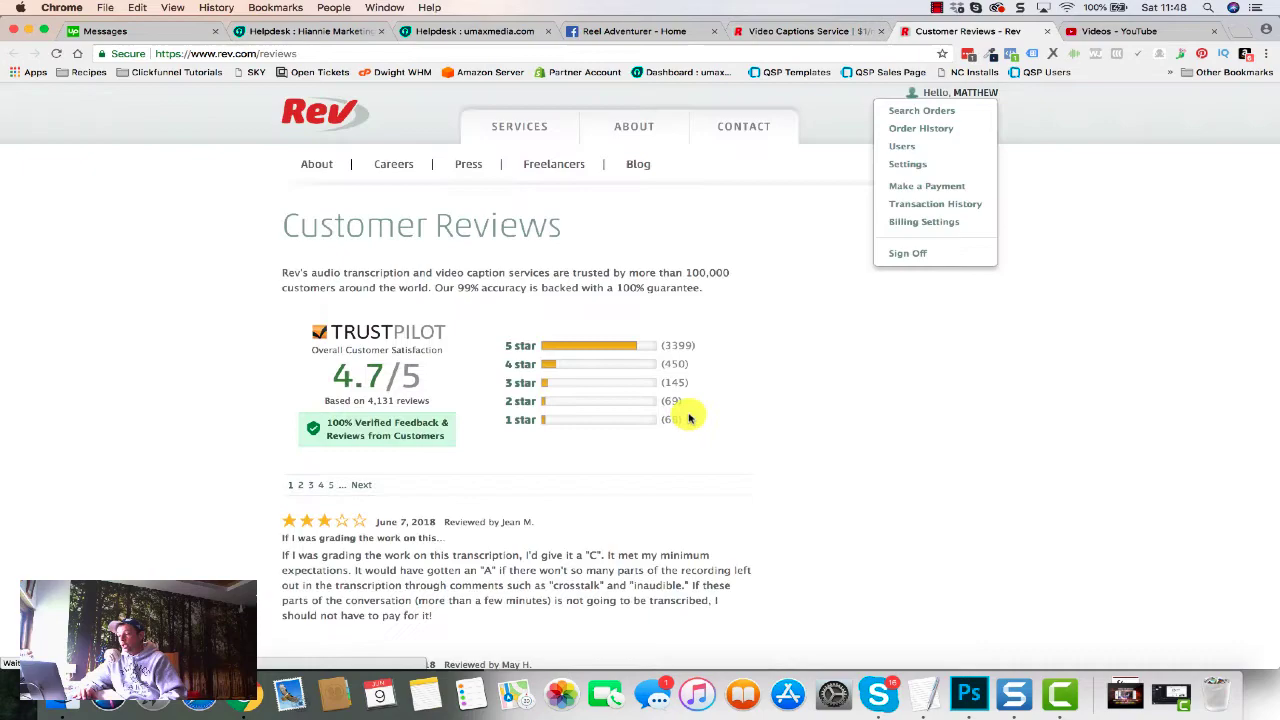
pyautogui.scroll(-3)
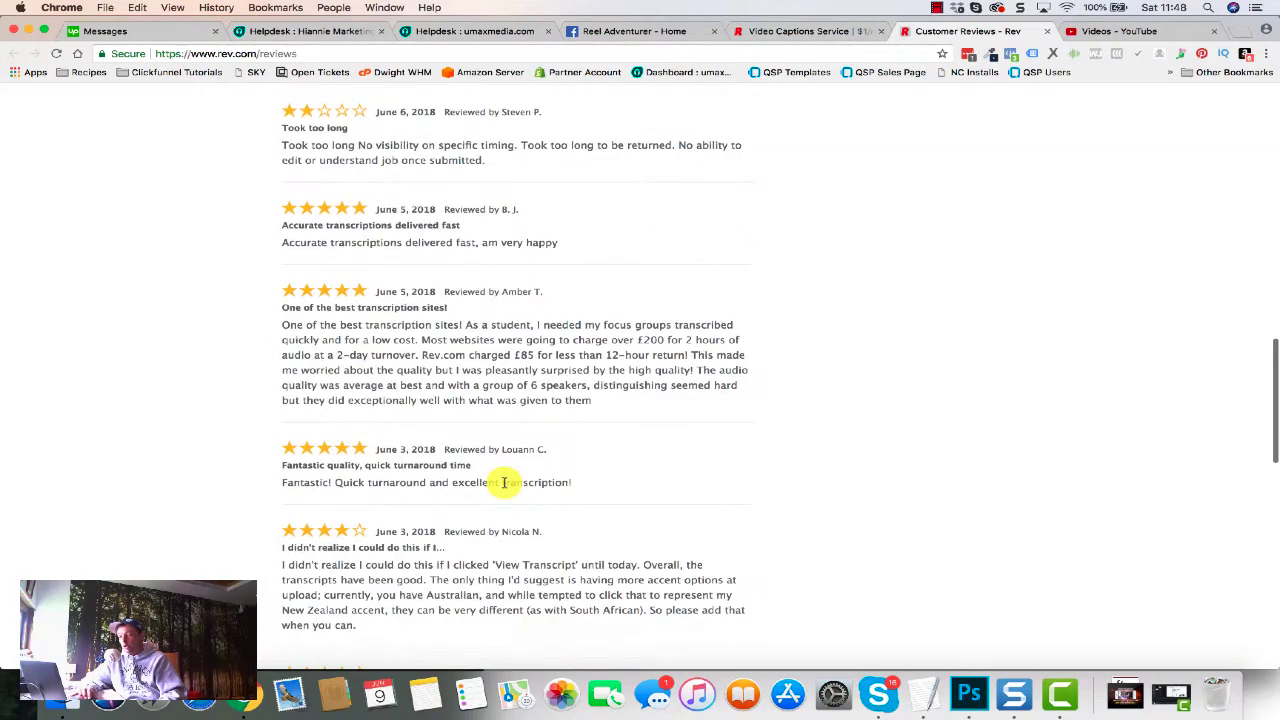
pyautogui.scroll(-3)
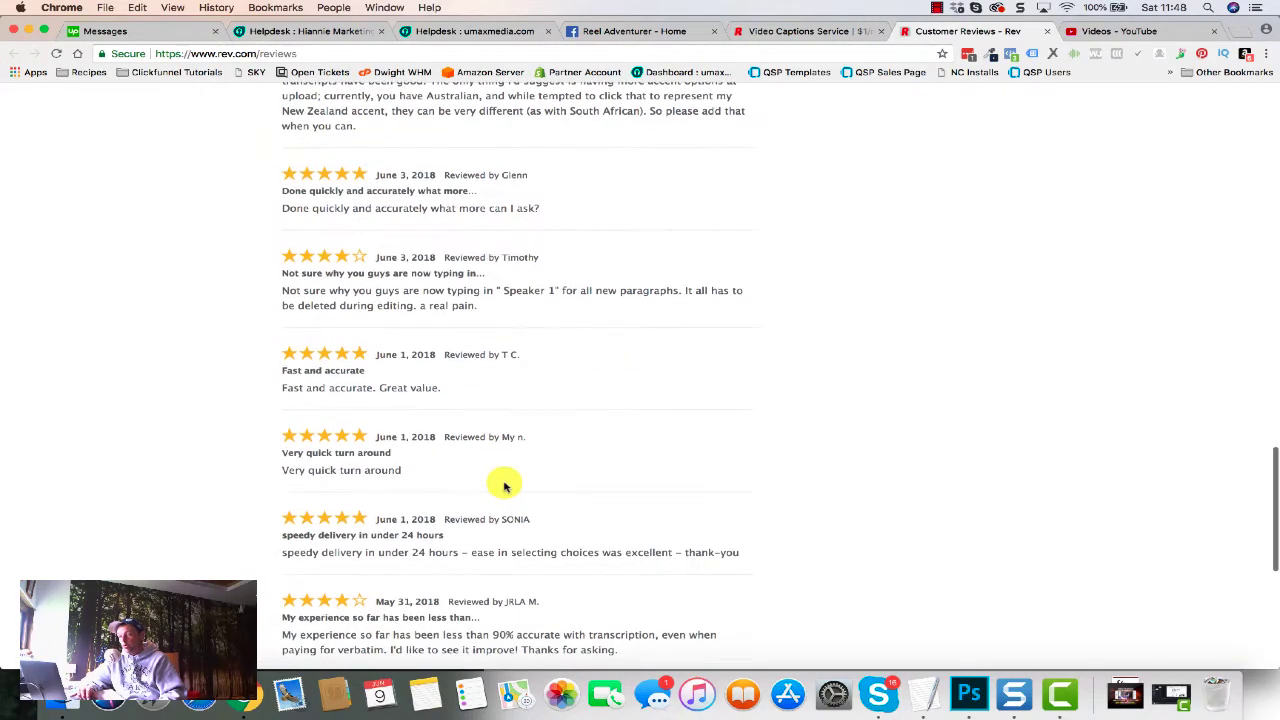
pyautogui.scroll(-3)
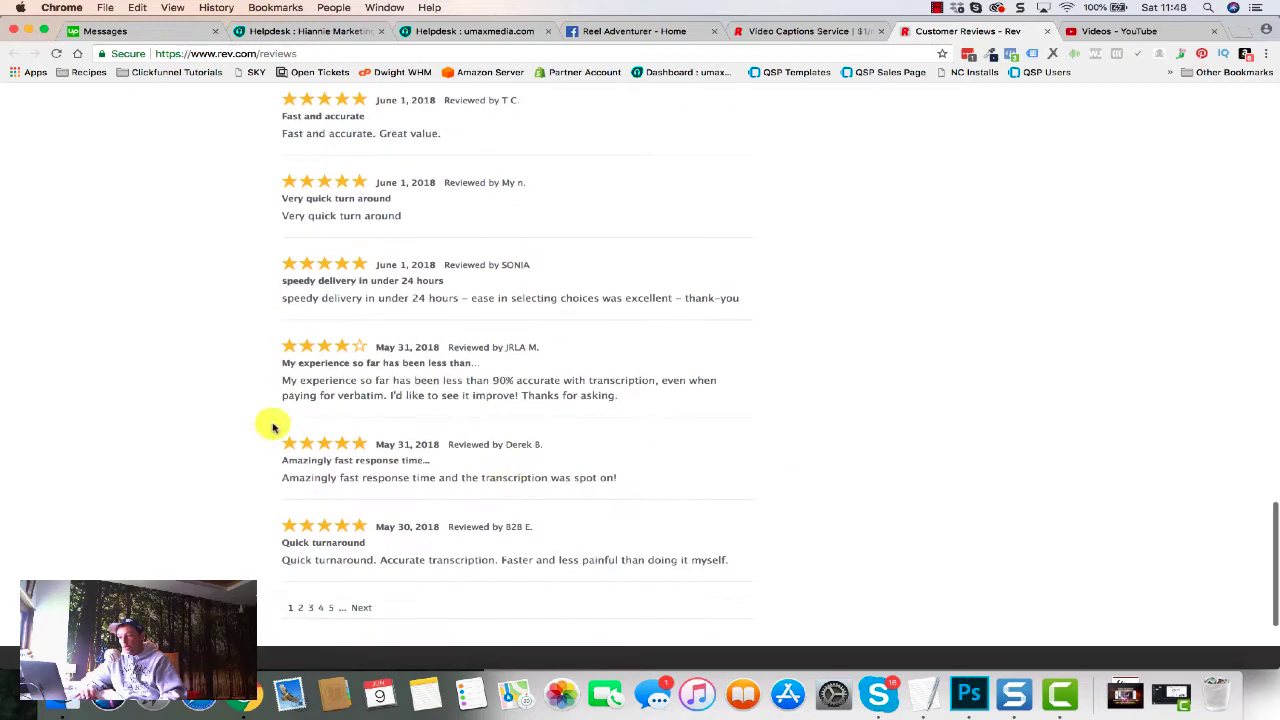
pyautogui.moveTo(281, 380); pyautogui.dragTo(617, 395)
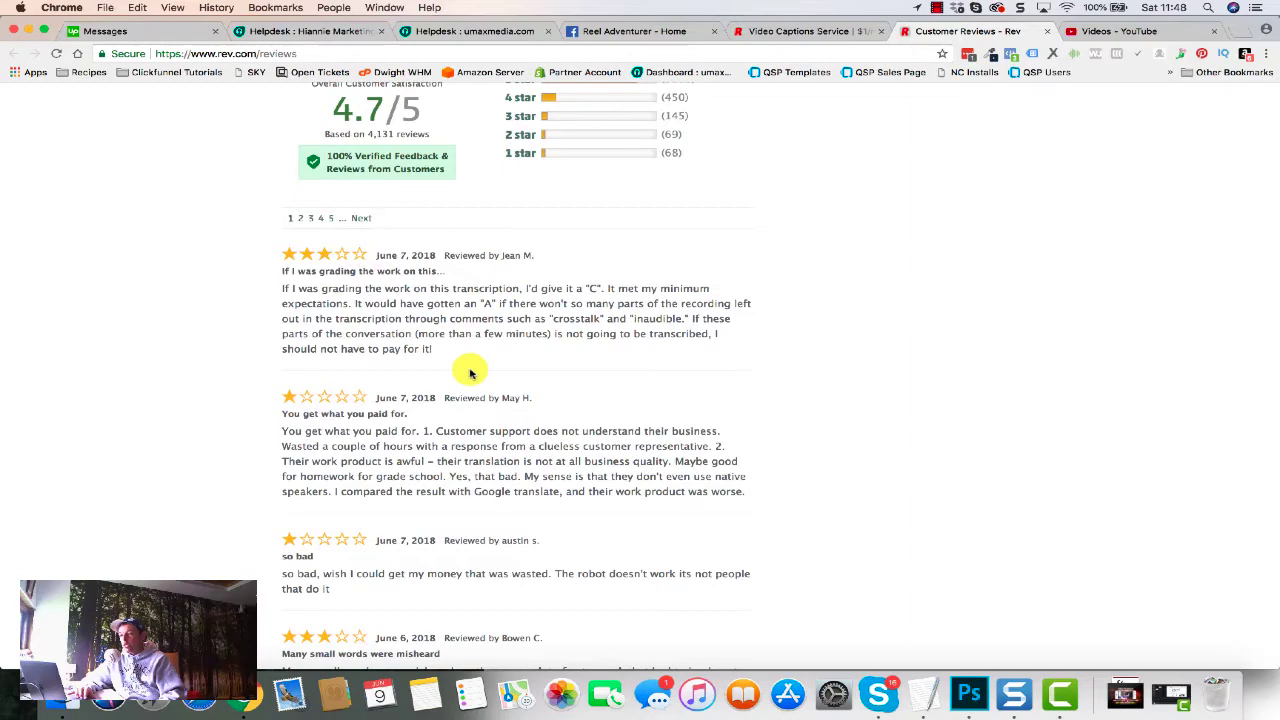
pyautogui.scroll(-3)
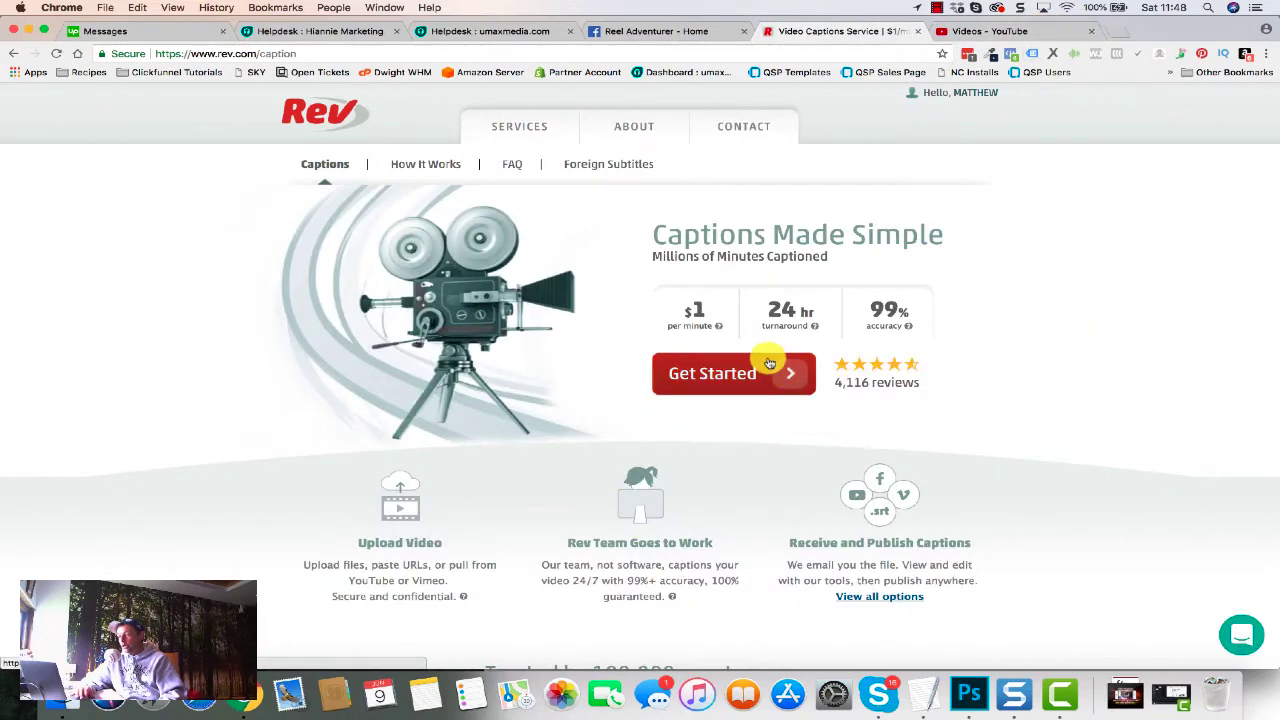
# Step: Start a caption order, open the YouTube video picker, and close it without adding videos
pyautogui.click(732, 373)
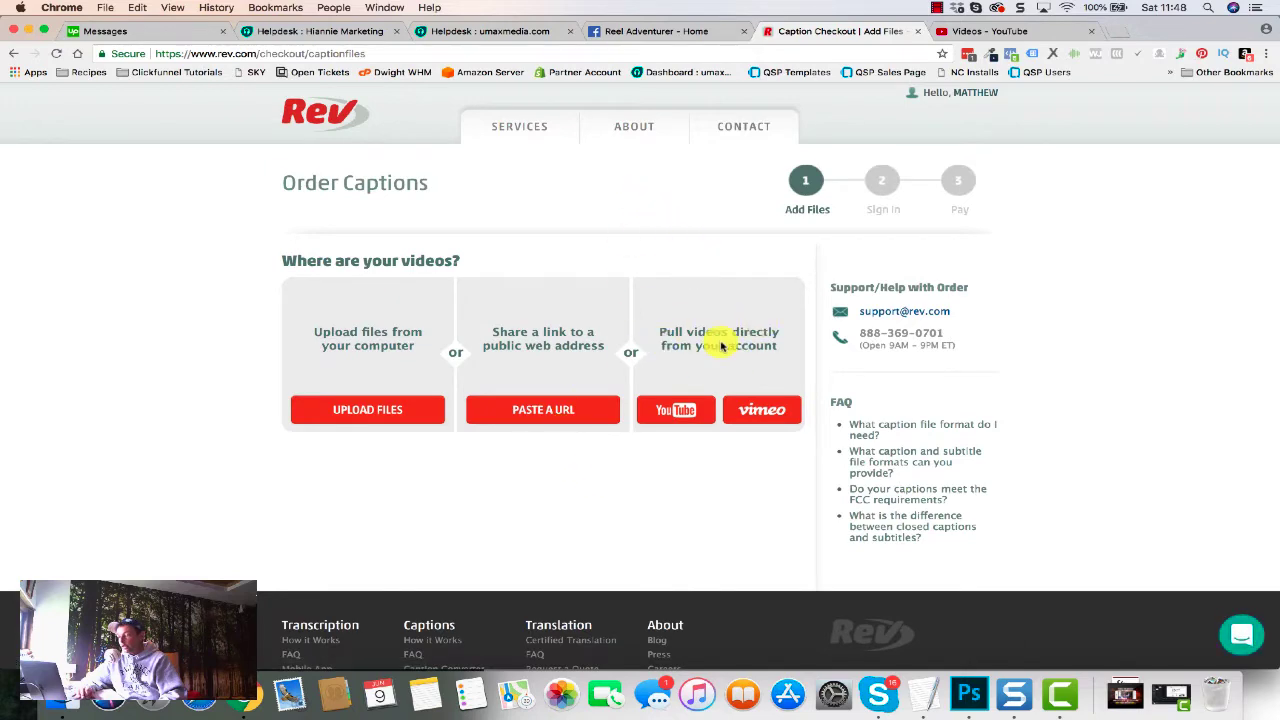
pyautogui.click(675, 409)
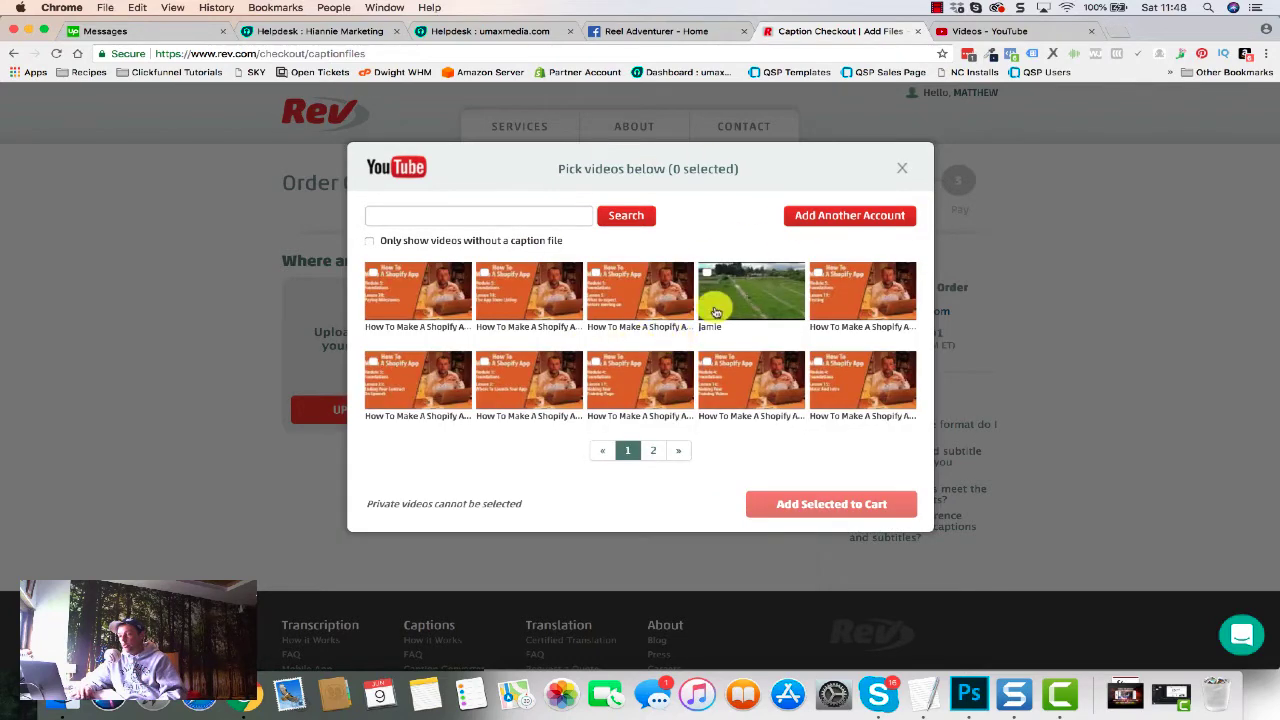
pyautogui.click(902, 167)
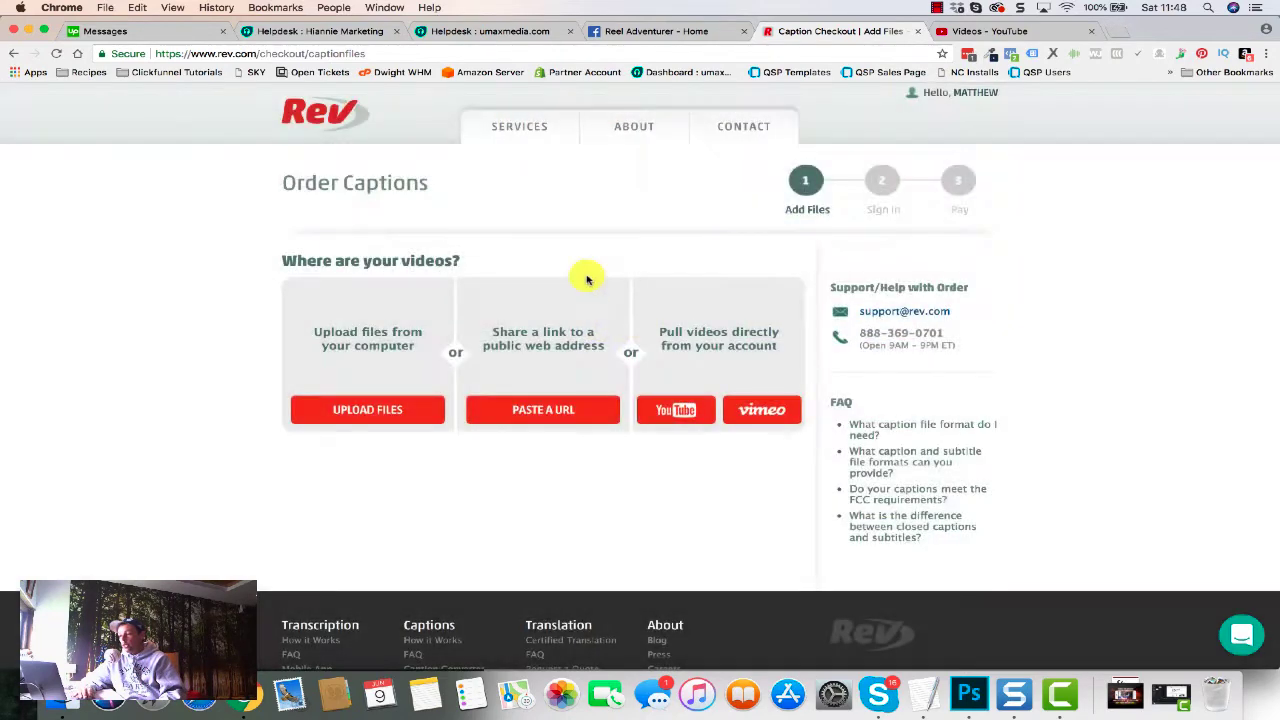
pyautogui.moveTo(694, 338)
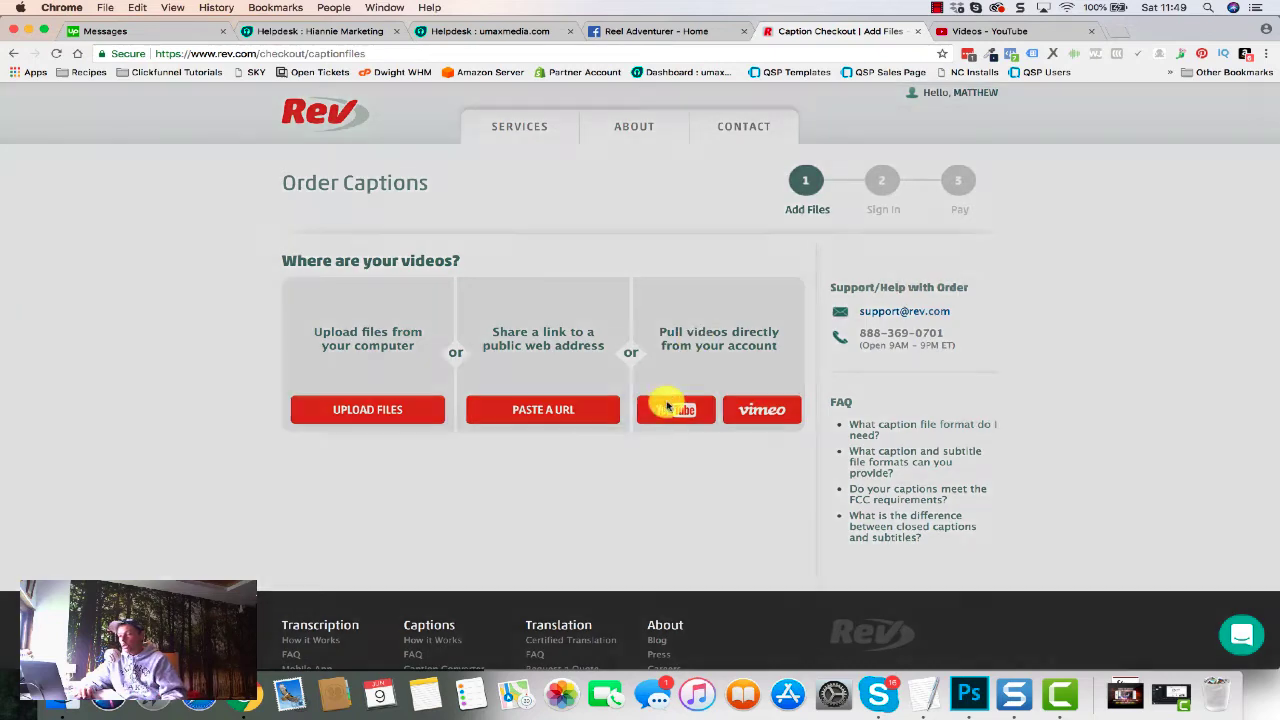
# Step: Scroll the YouTube uploads to 'Concept And Research' and copy its title
pyautogui.click(675, 409)
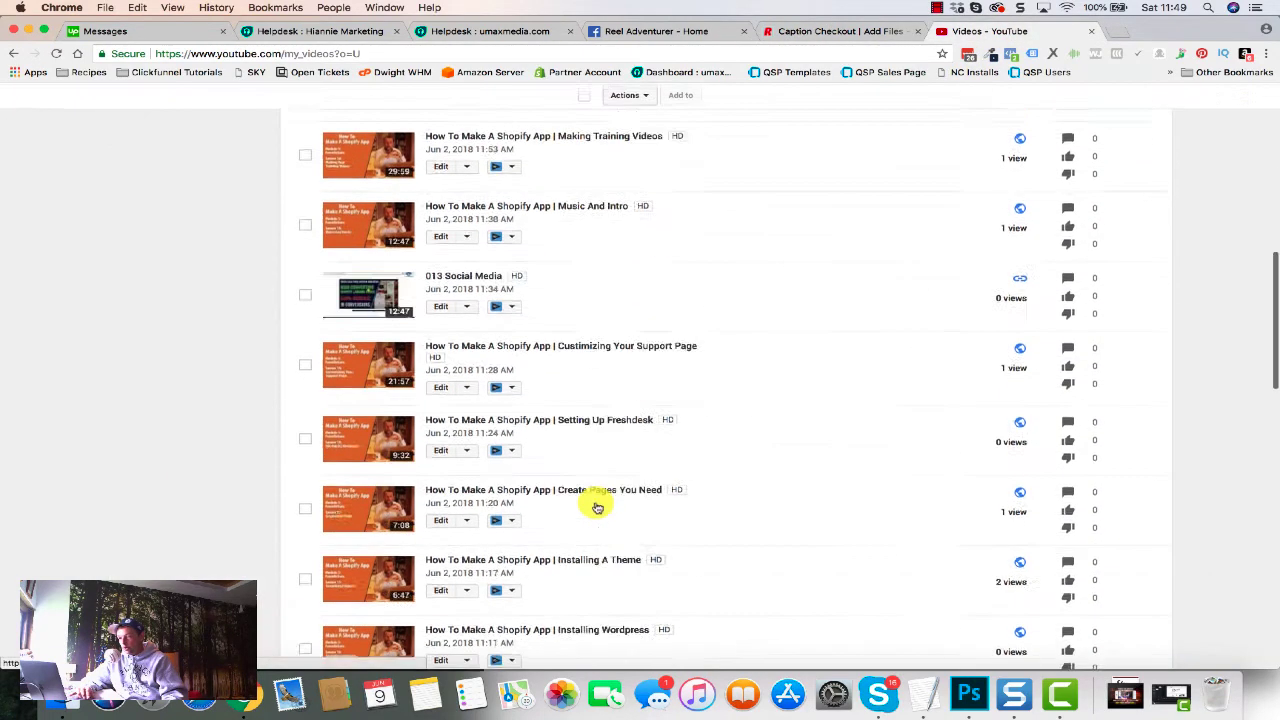
pyautogui.scroll(-3)
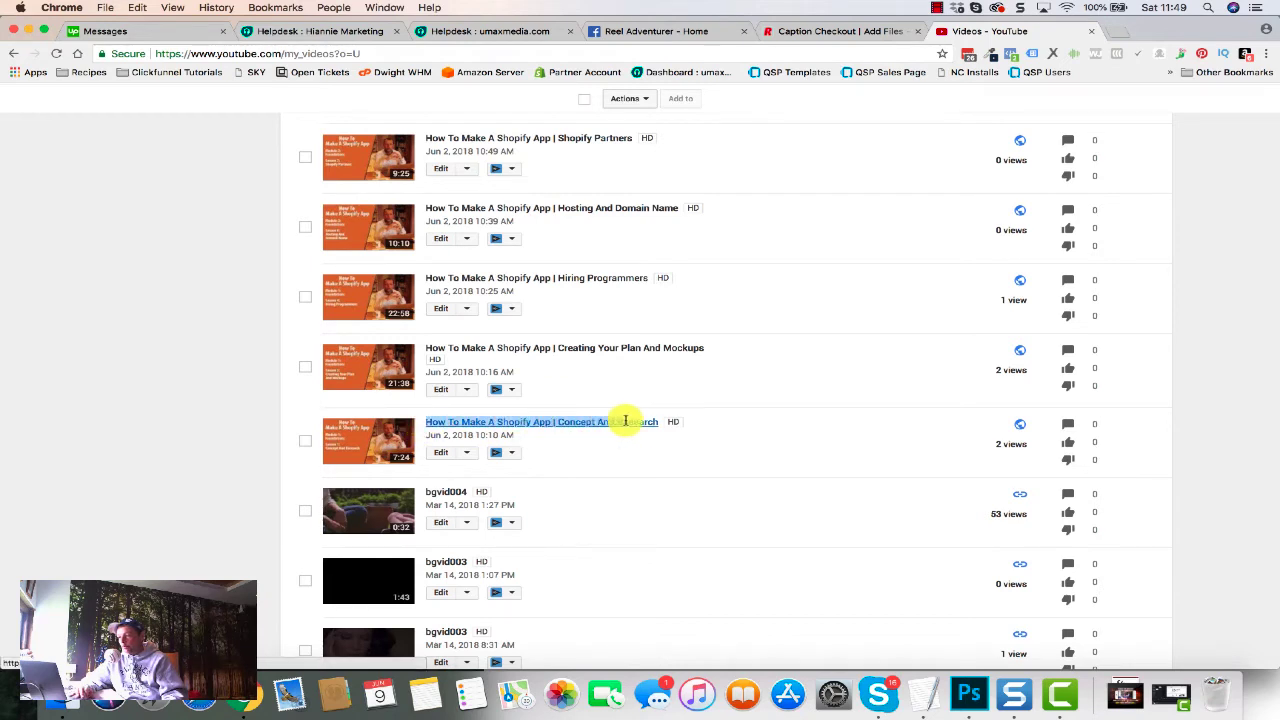
pyautogui.rightClick(625, 421)
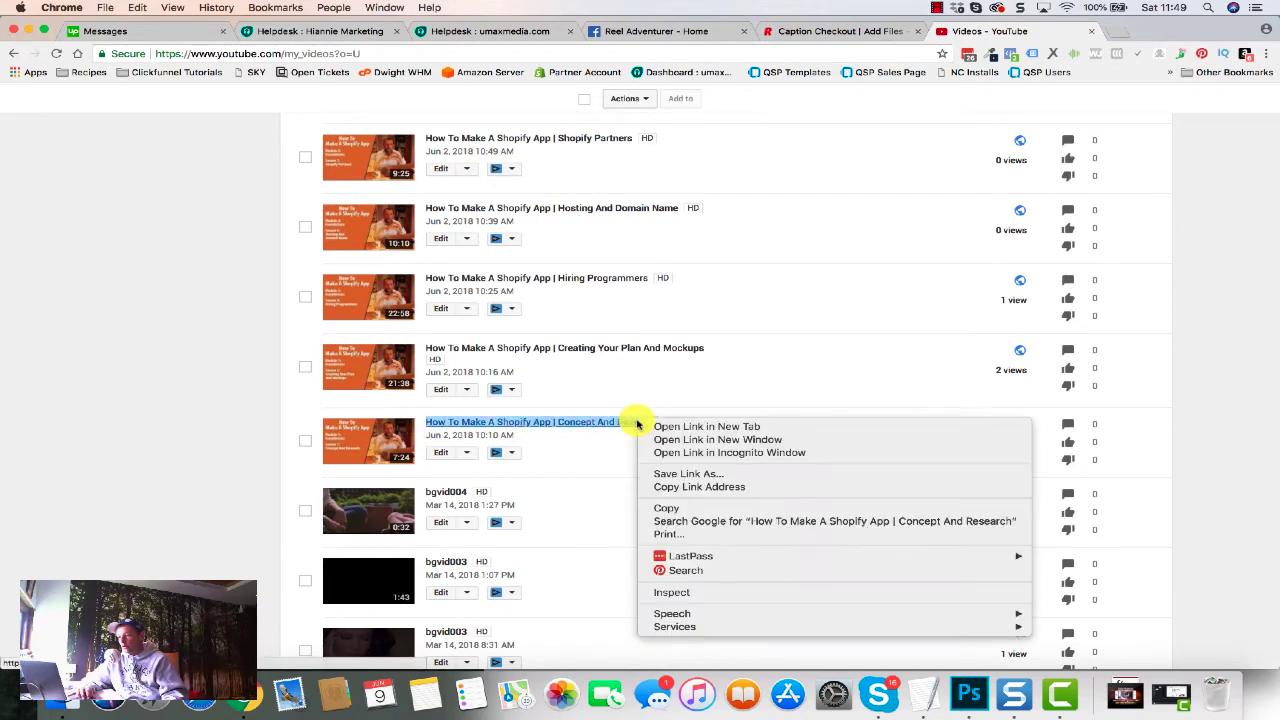
# Step: Search Rev's YouTube picker for 'Make A Shopify App | Concept And Research' and add it to the cart
pyautogui.click(820, 31)
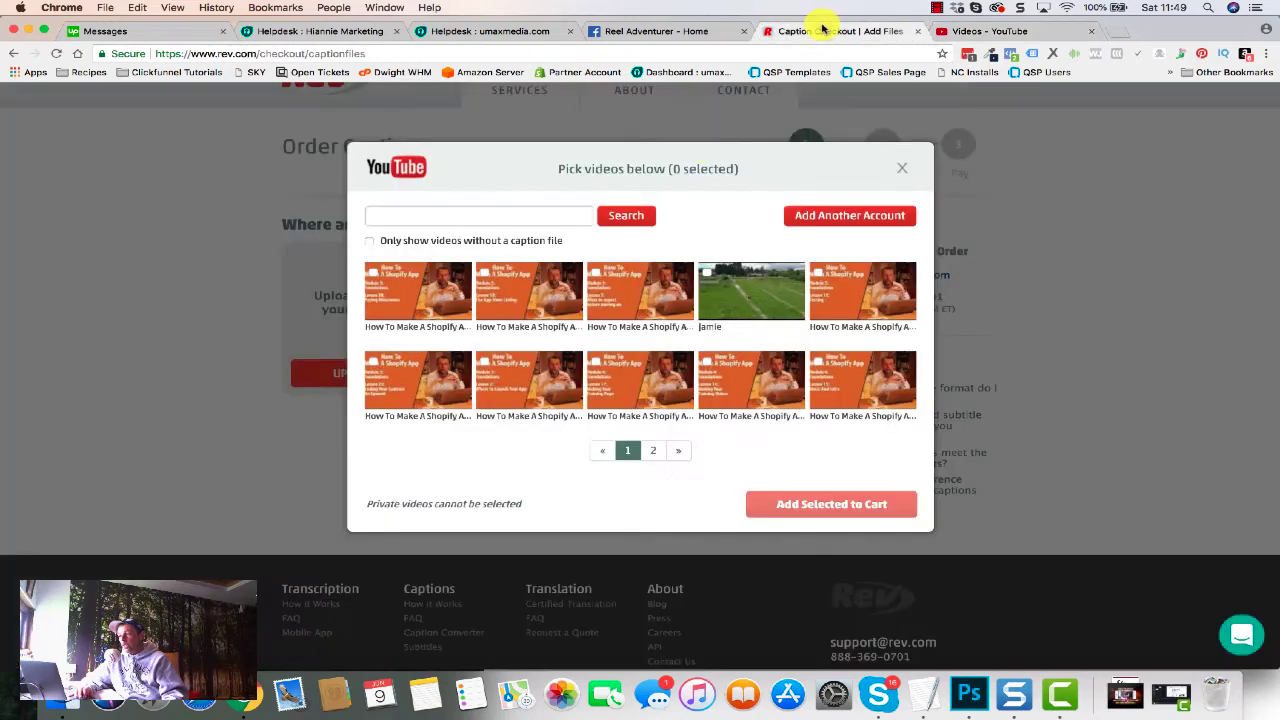
pyautogui.write('Make A Shopify App | Concept And Research')
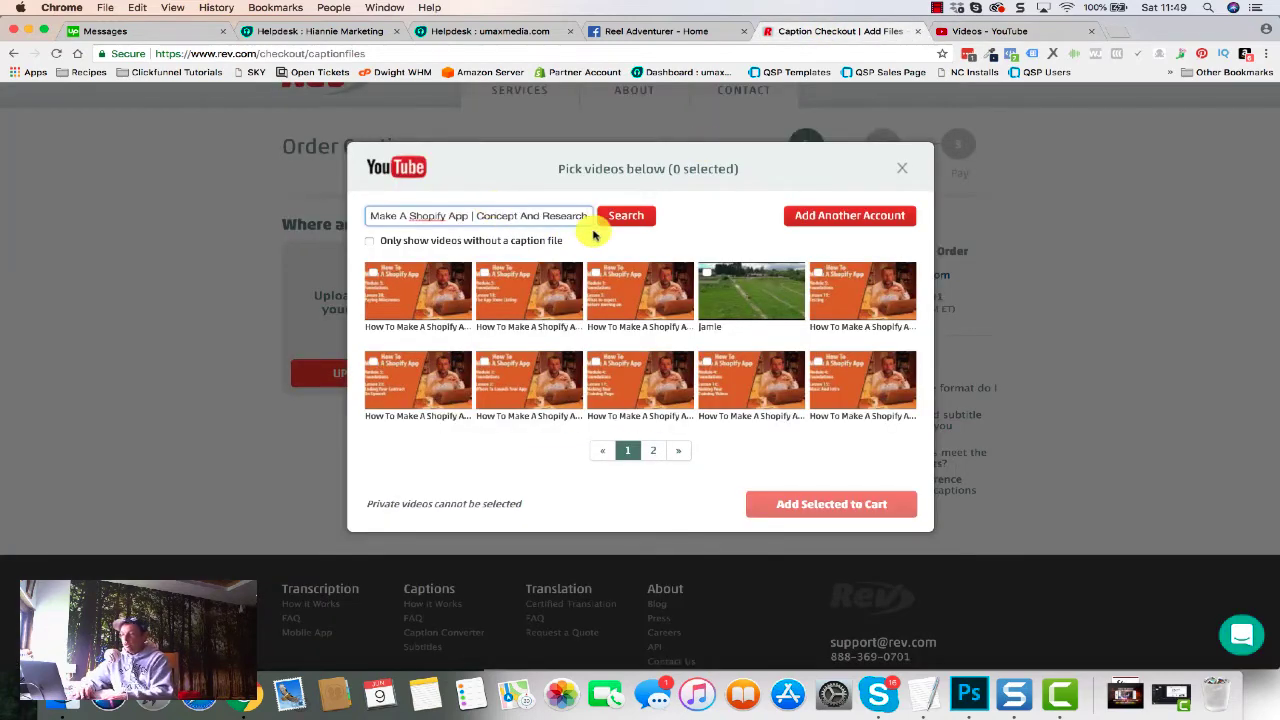
pyautogui.click(626, 215)
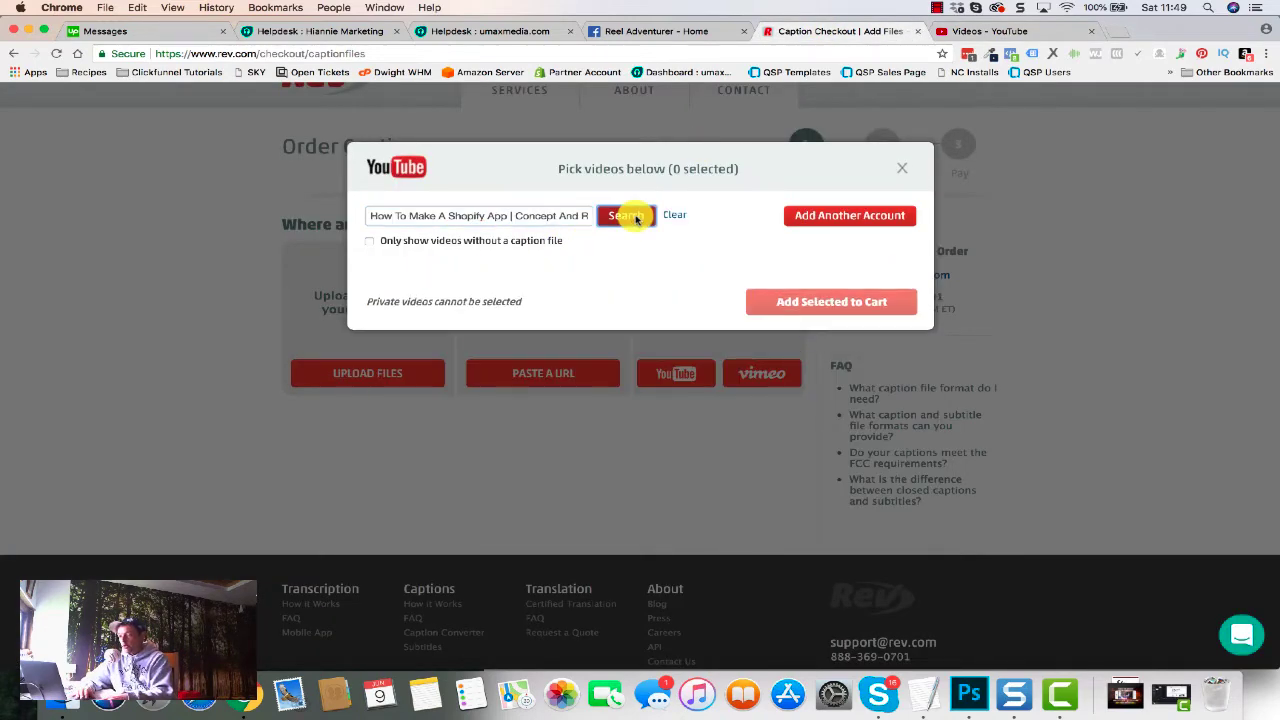
pyautogui.click(625, 215)
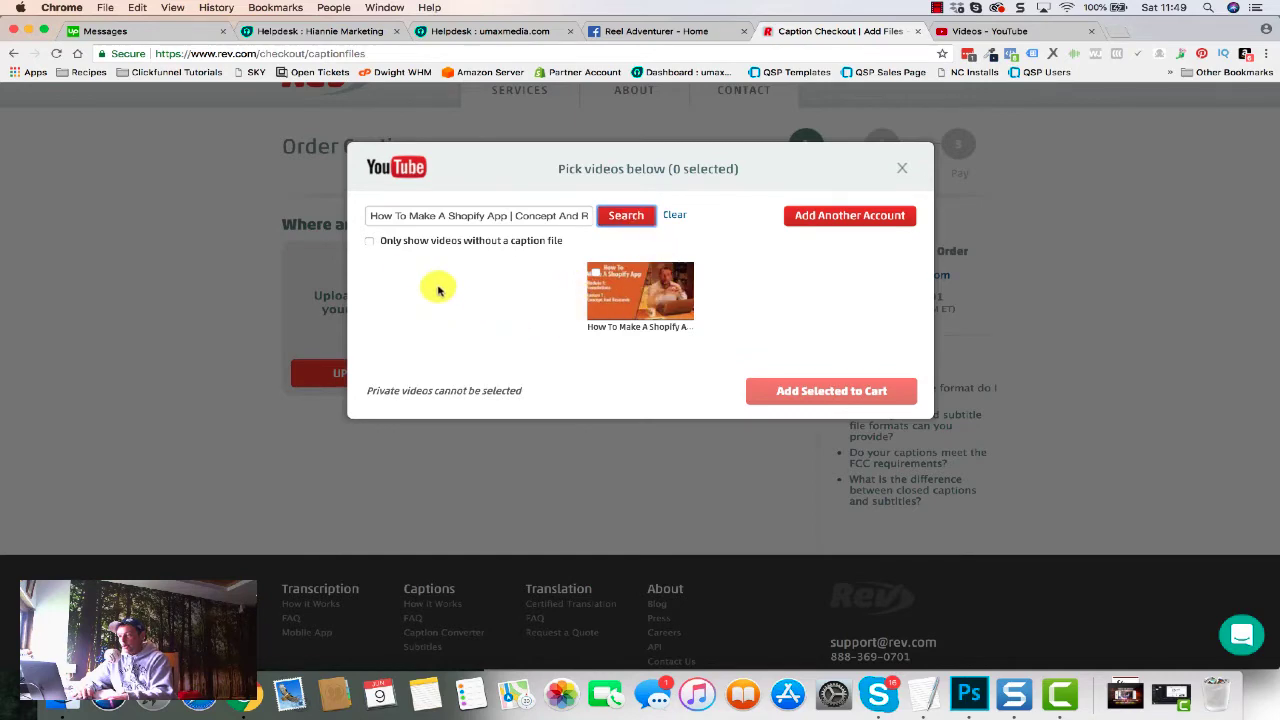
pyautogui.click(640, 292)
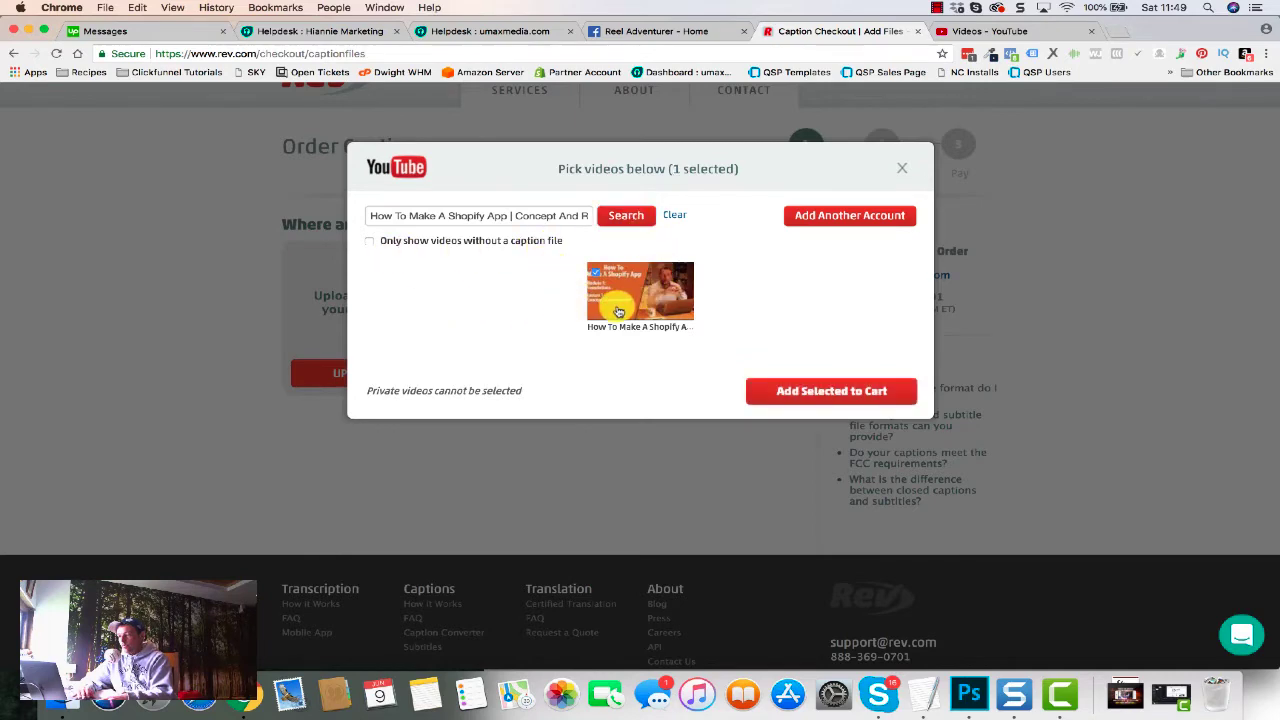
pyautogui.click(832, 391)
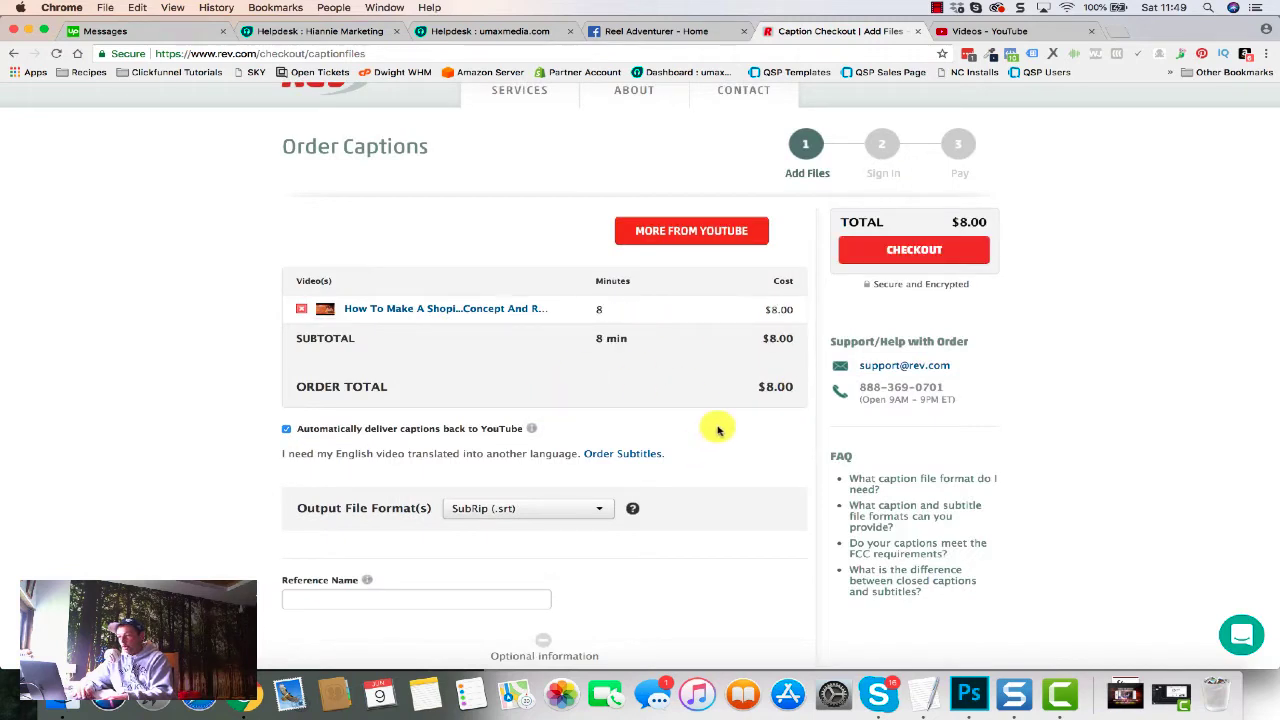
# Step: Keep SubRip (.srt) as the output format and check out the $8.00 order
pyautogui.scroll(-3)
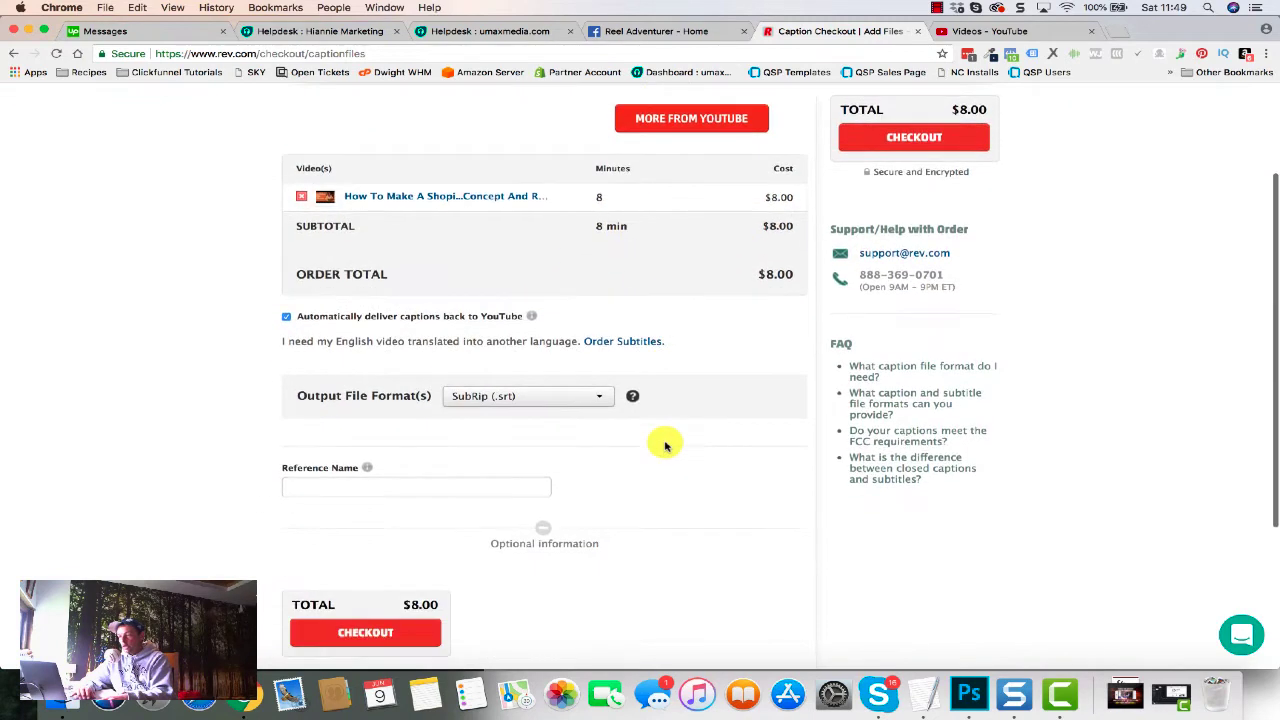
pyautogui.moveTo(551, 394)
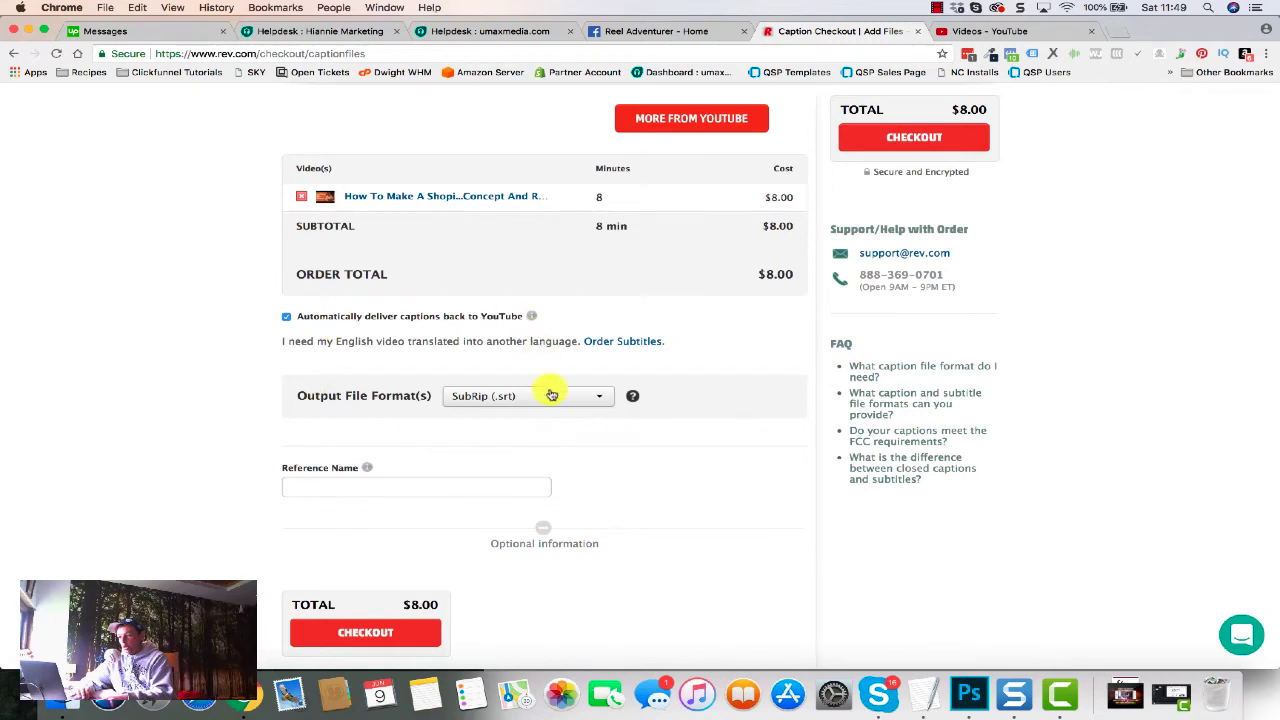
pyautogui.click(527, 396)
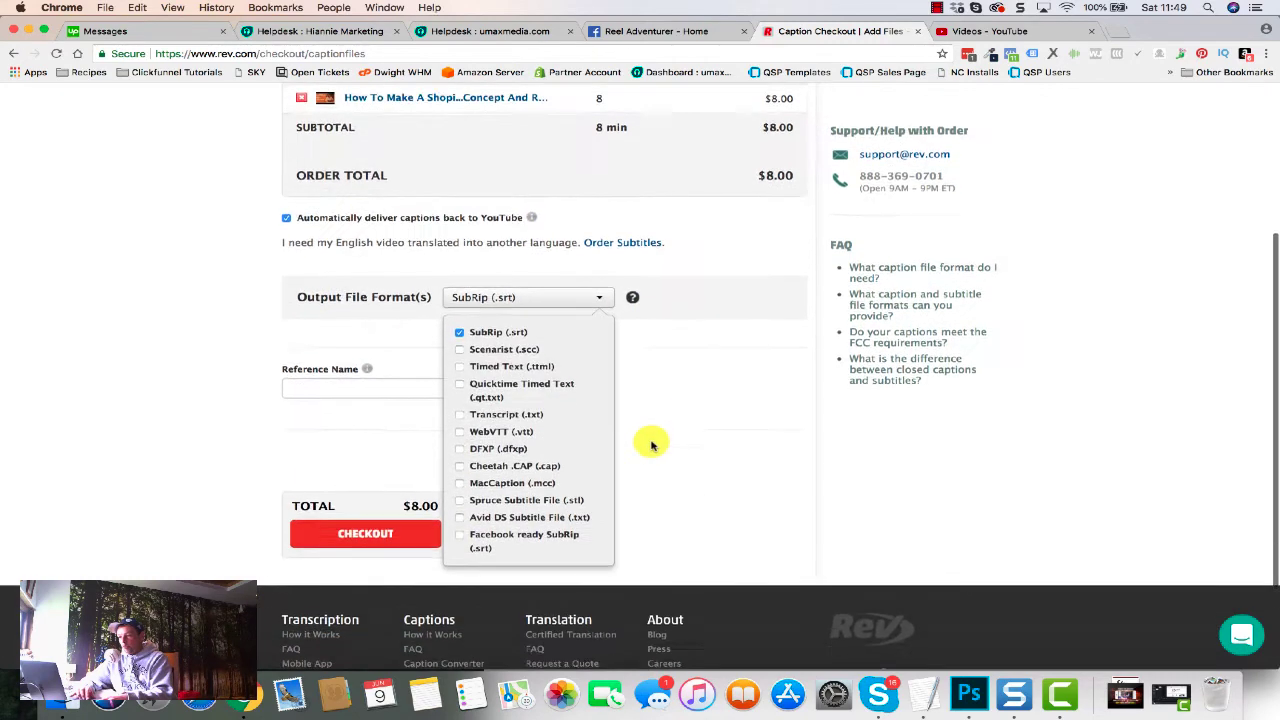
pyautogui.moveTo(457, 370)
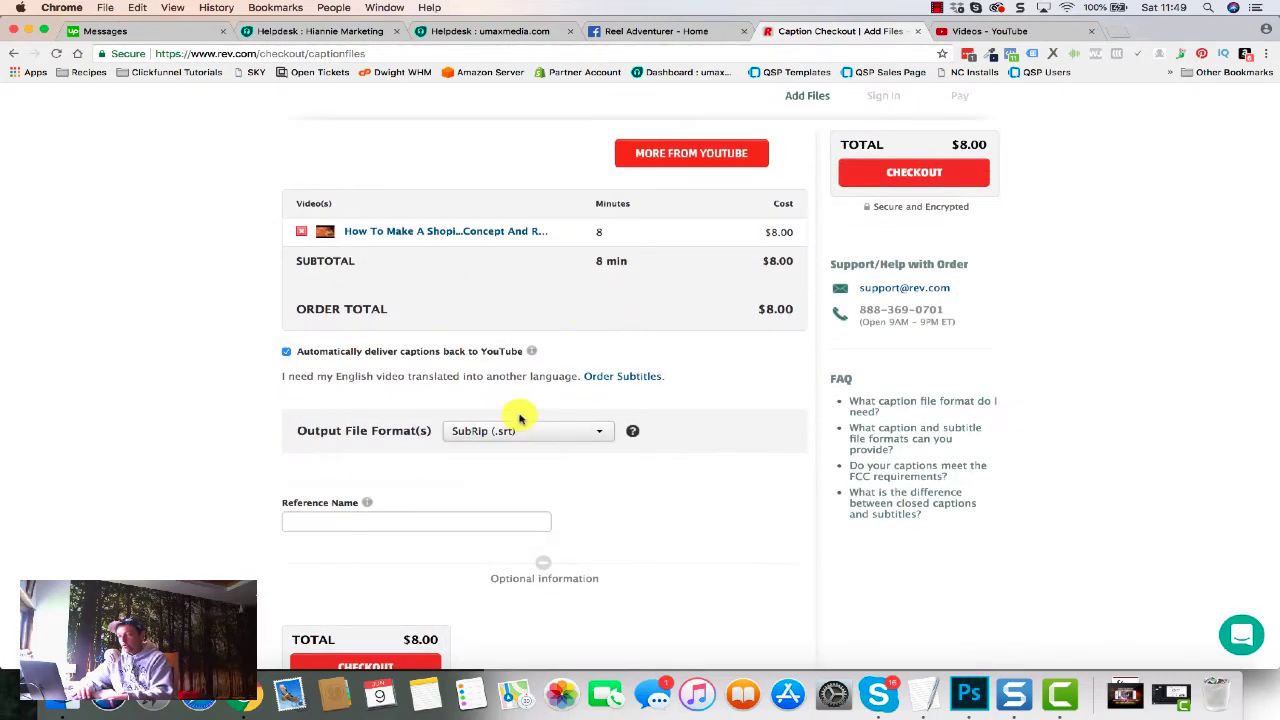
pyautogui.moveTo(615, 505)
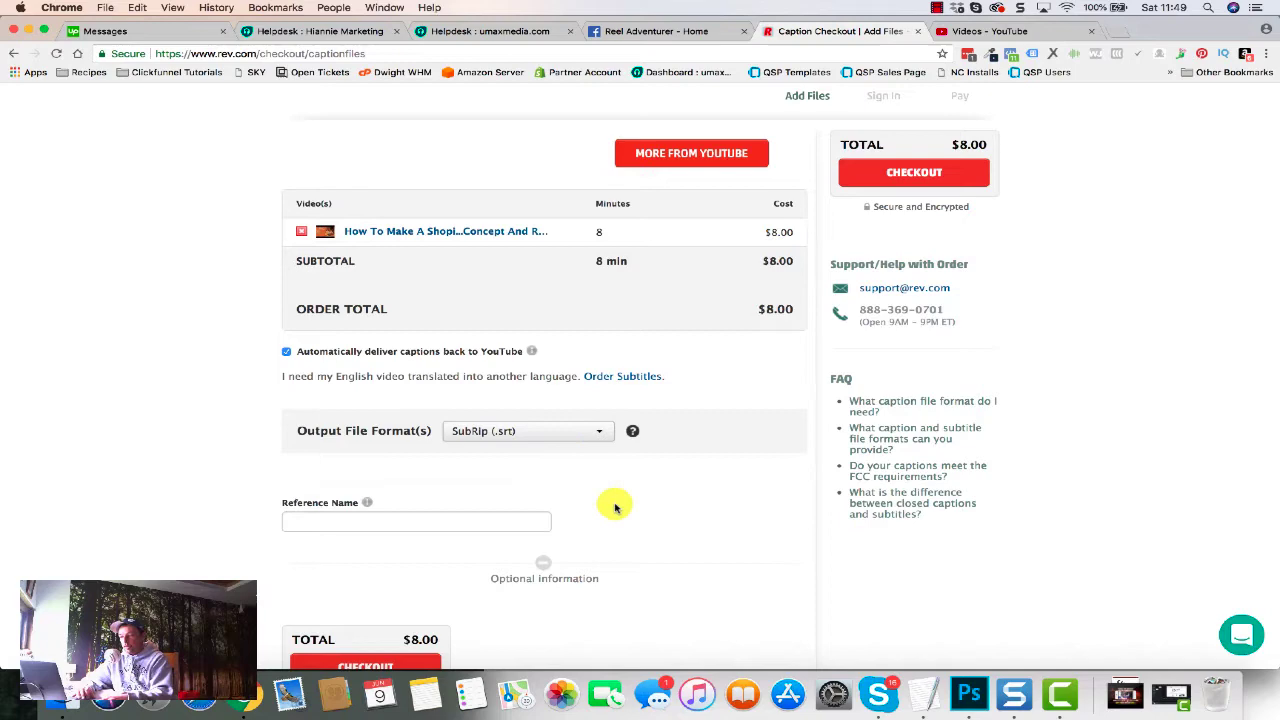
pyautogui.scroll(-3)
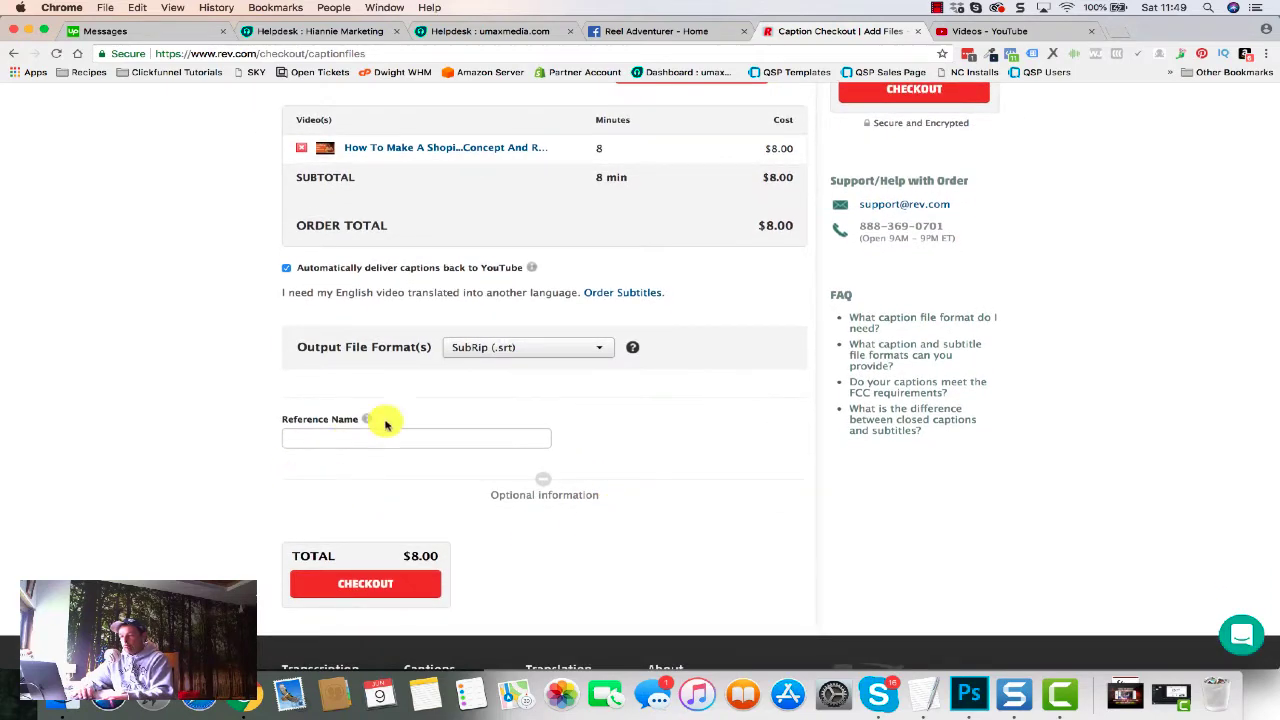
pyautogui.scroll(-3)
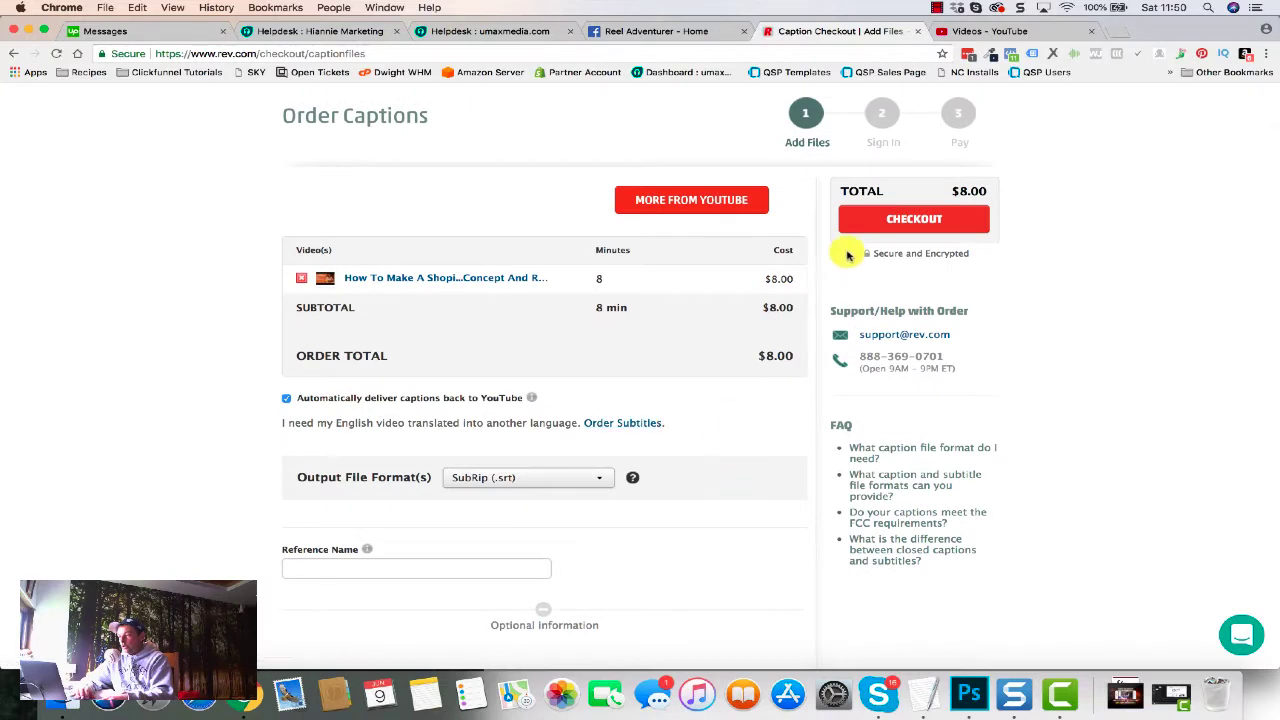
pyautogui.click(913, 218)
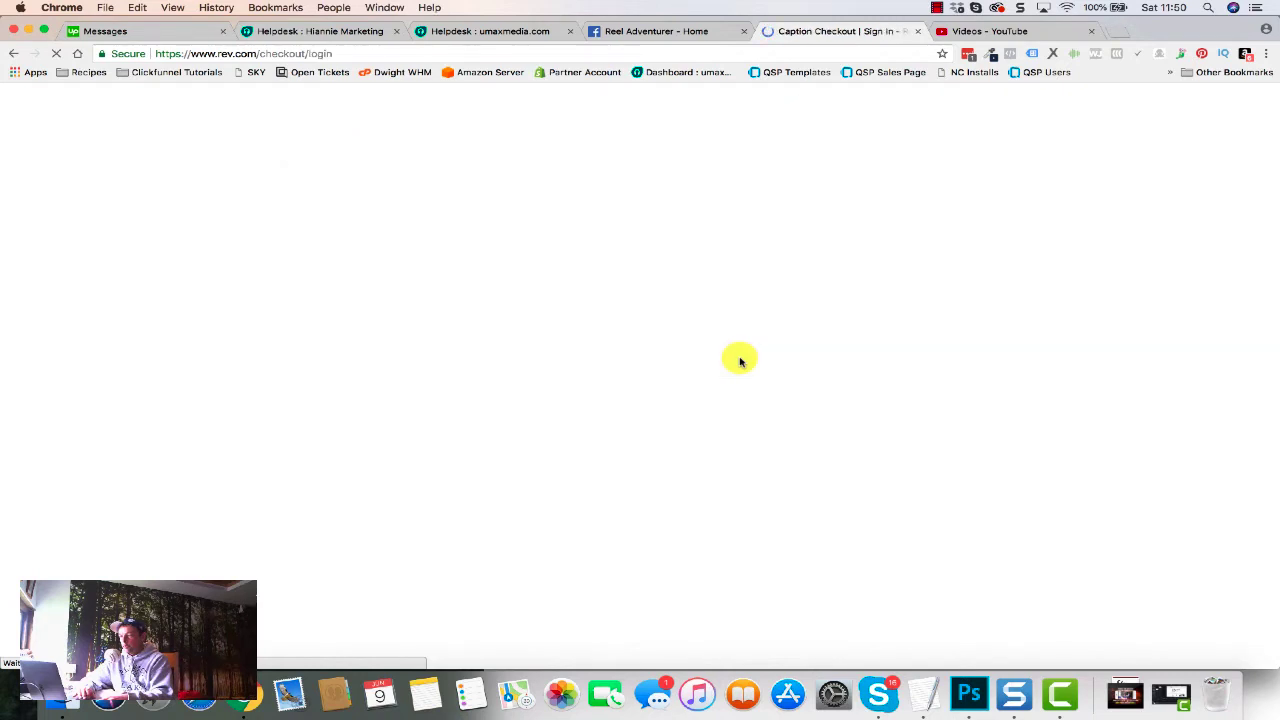
# Step: Confirm the sign-in, select PayPal as payment, and launch the PayPal login
pyautogui.click(385, 389)
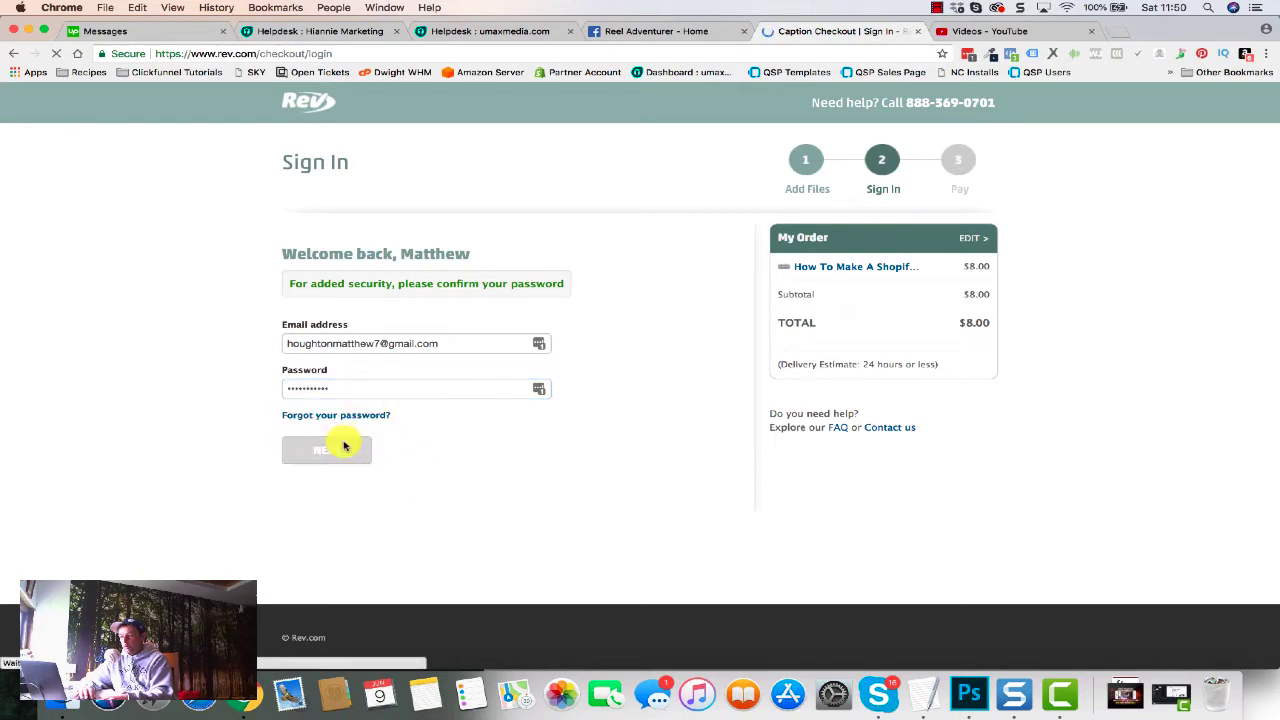
pyautogui.click(326, 449)
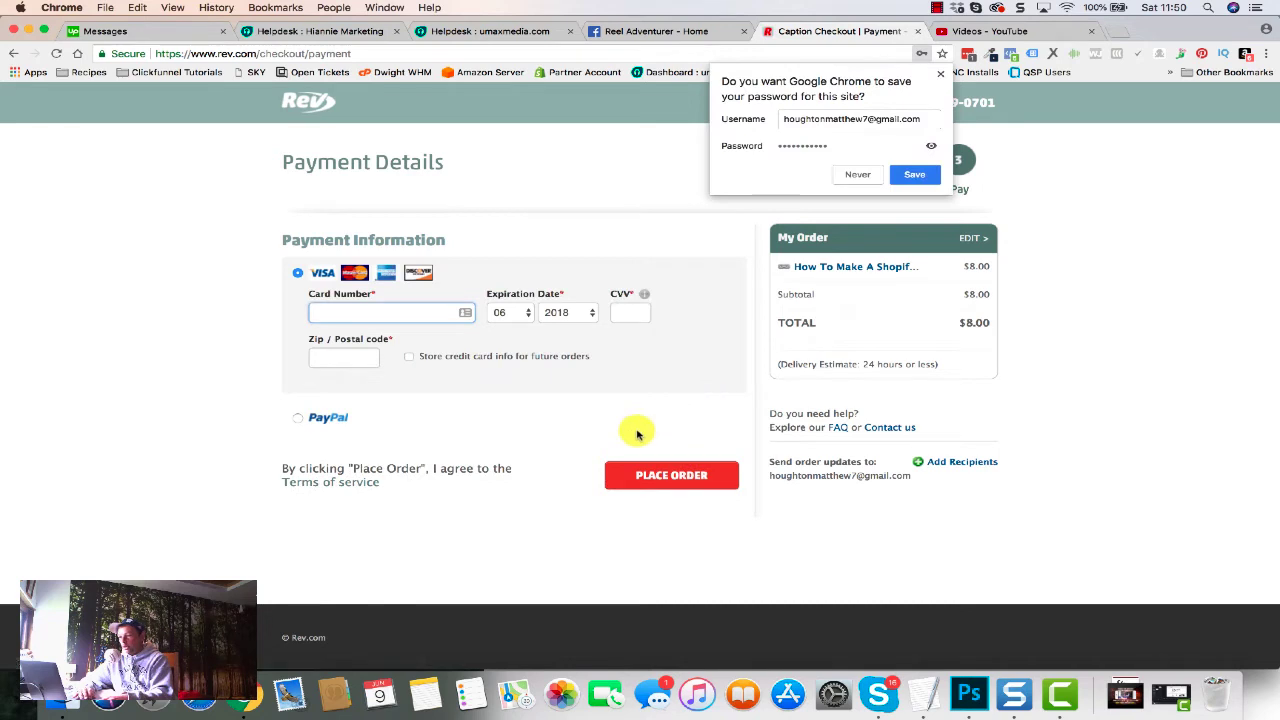
pyautogui.click(297, 417)
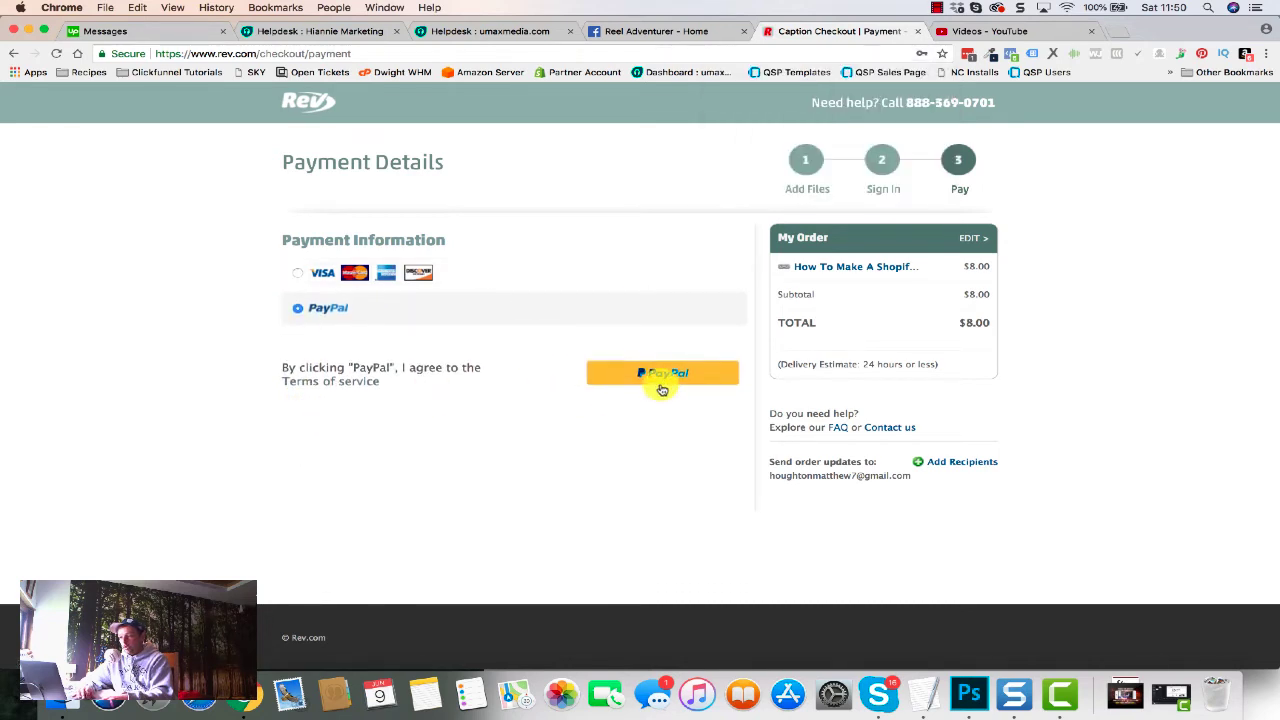
pyautogui.click(662, 372)
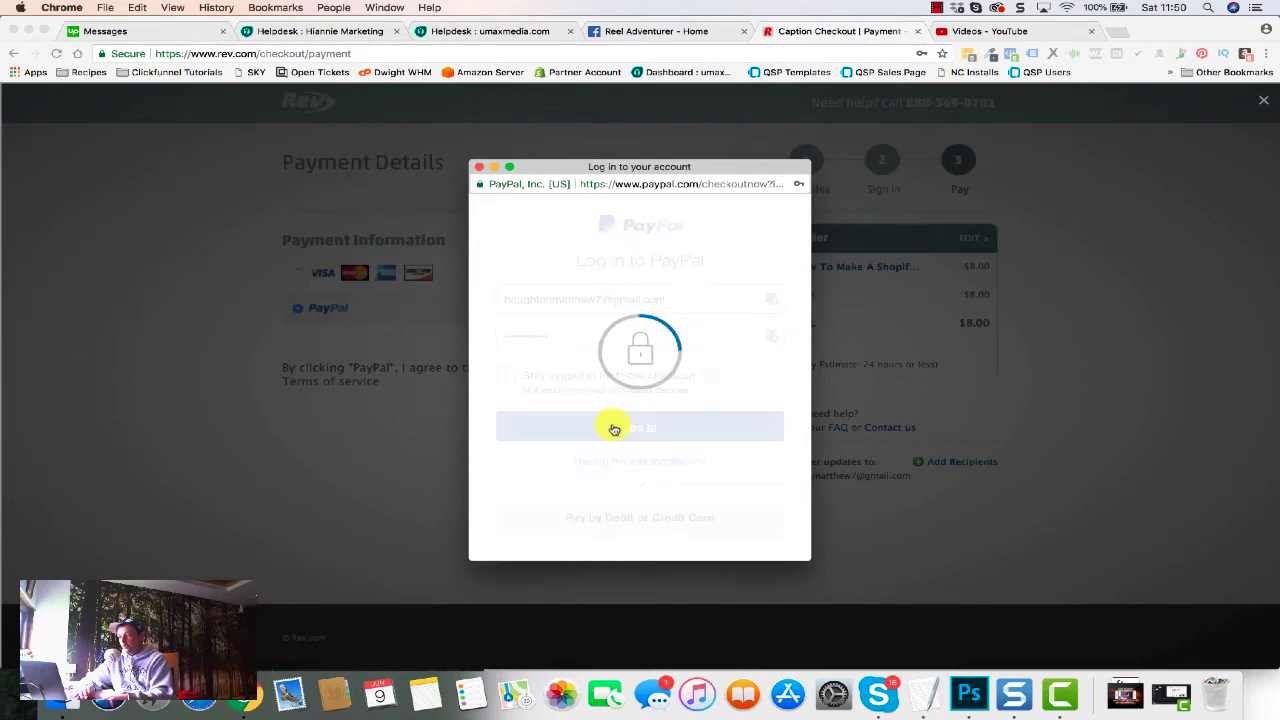
# Step: Log in to PayPal, keep Barclays Bank selected, and pay the $8.00 order
pyautogui.click(639, 427)
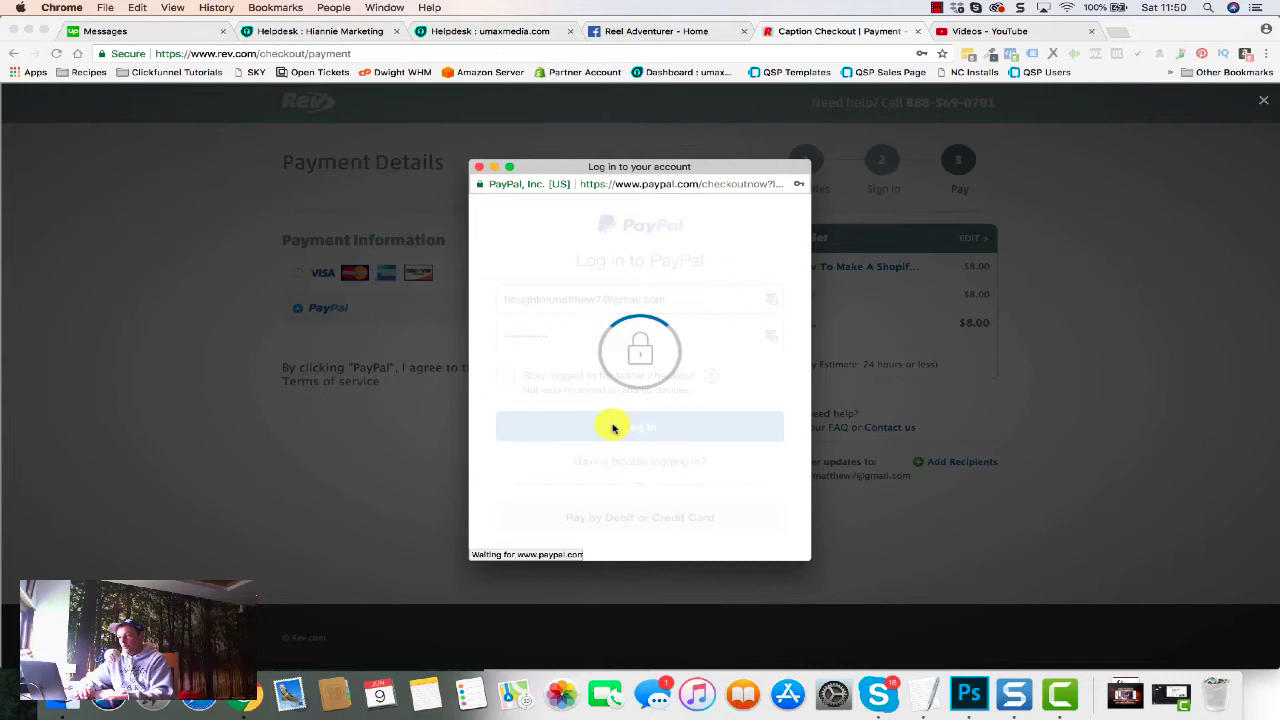
pyautogui.click(640, 426)
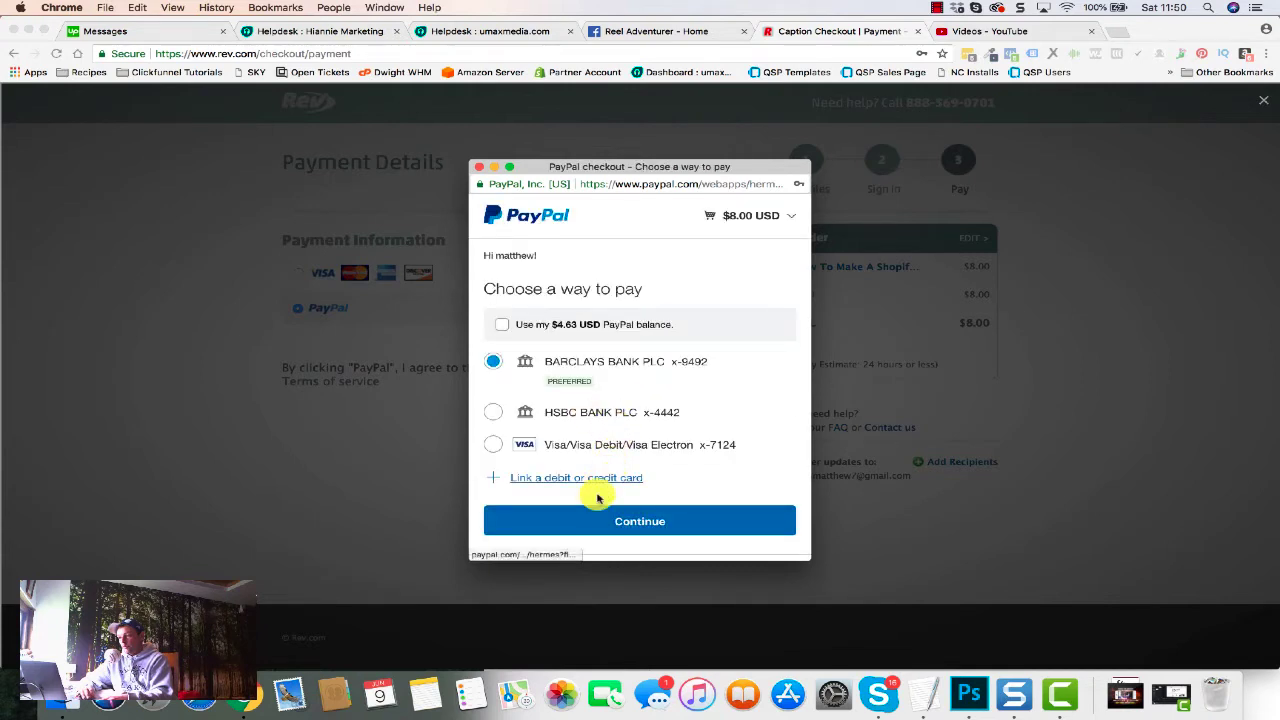
pyautogui.click(639, 520)
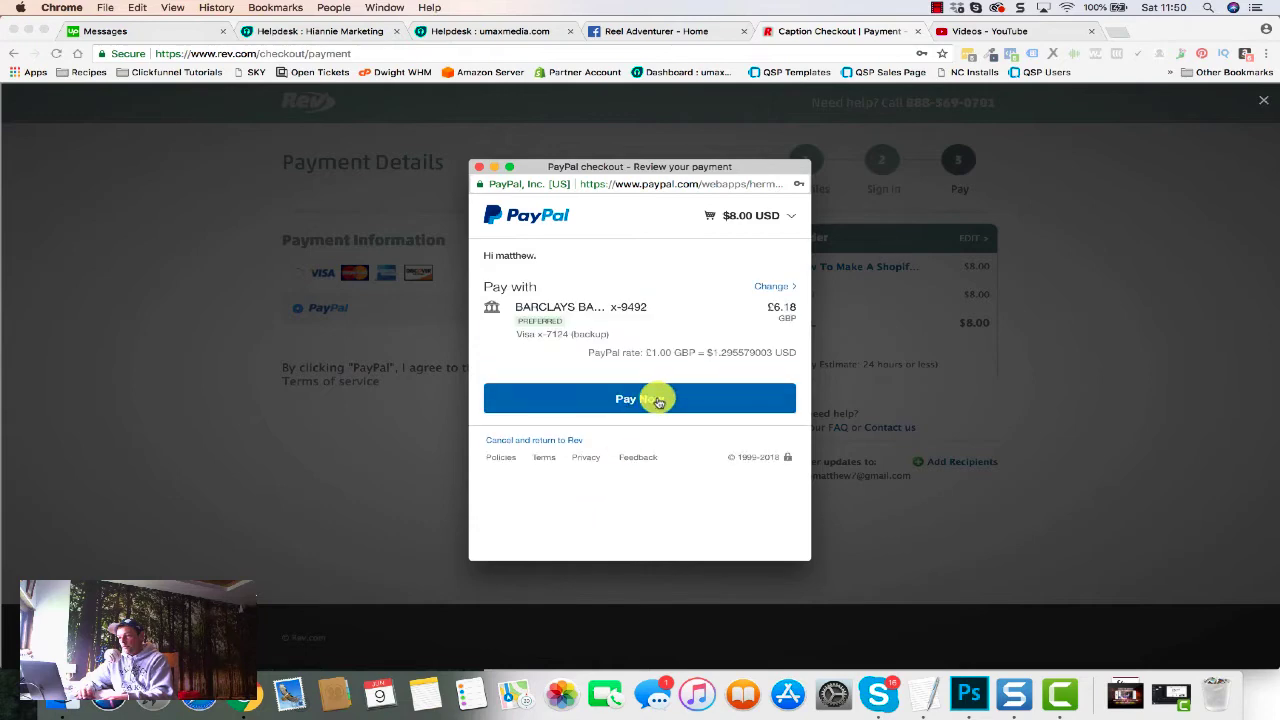
pyautogui.click(640, 398)
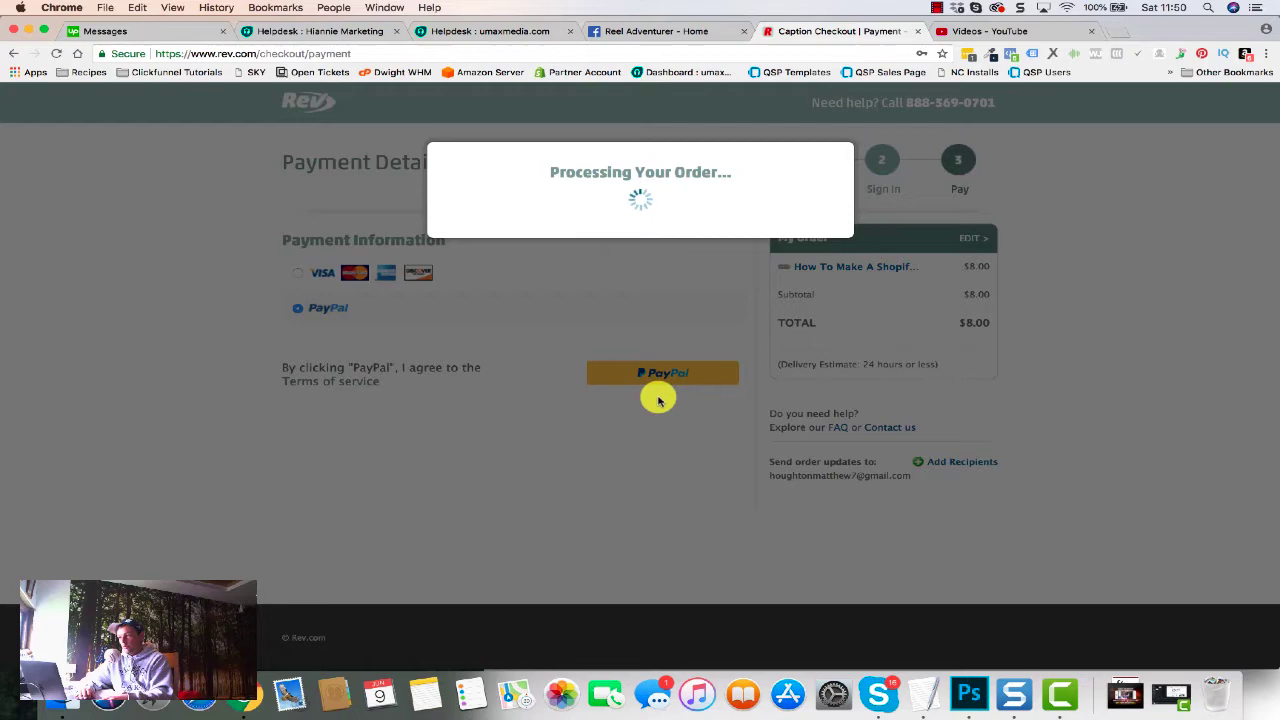
pyautogui.click(662, 373)
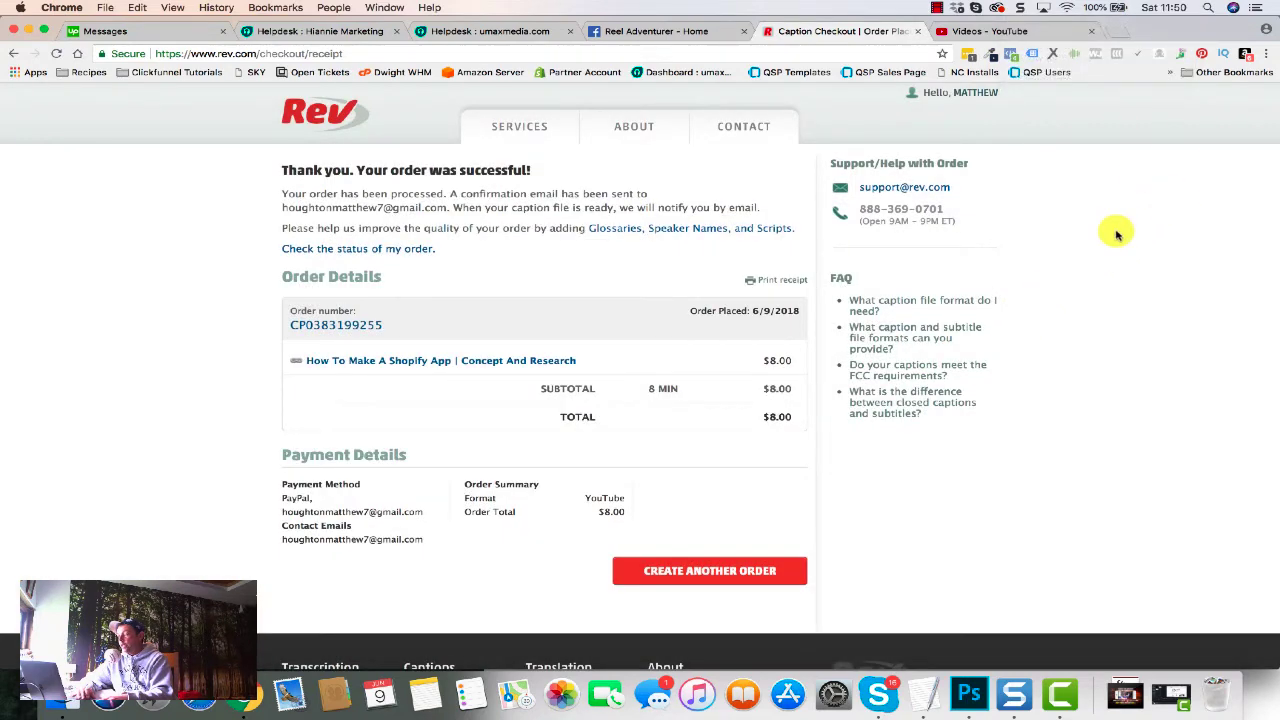
pyautogui.moveTo(818, 457)
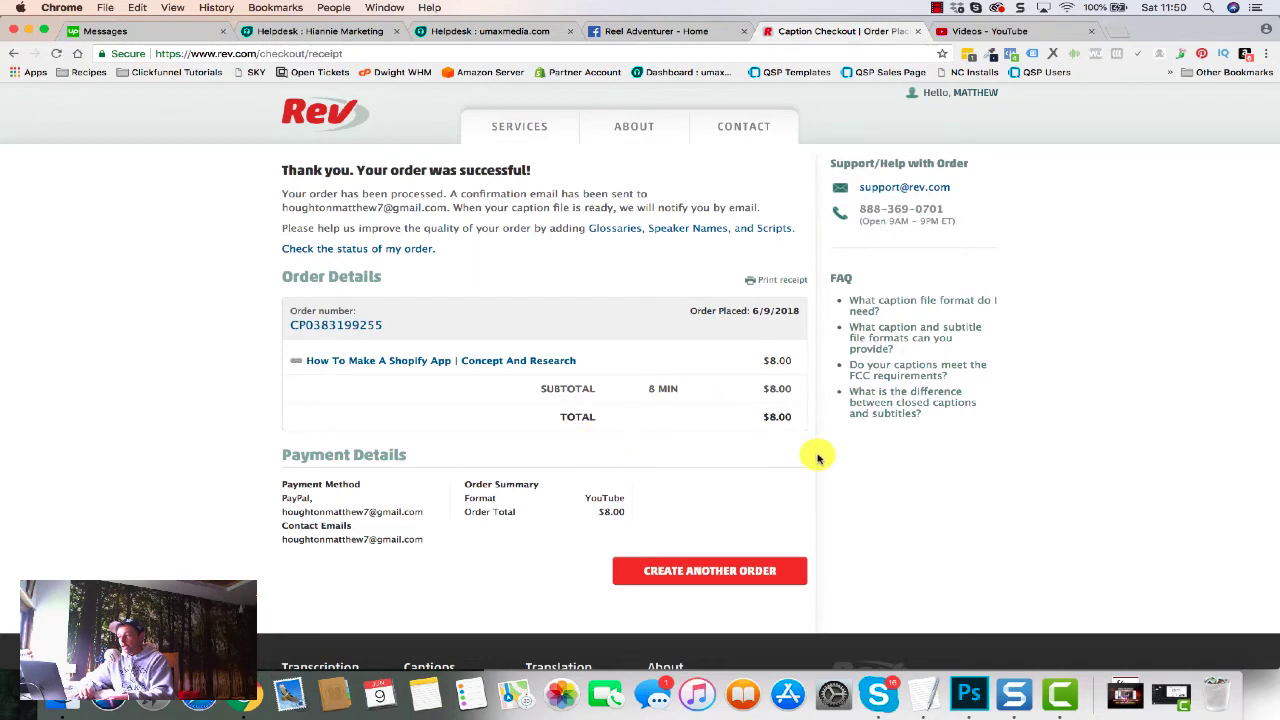
pyautogui.moveTo(645, 330)
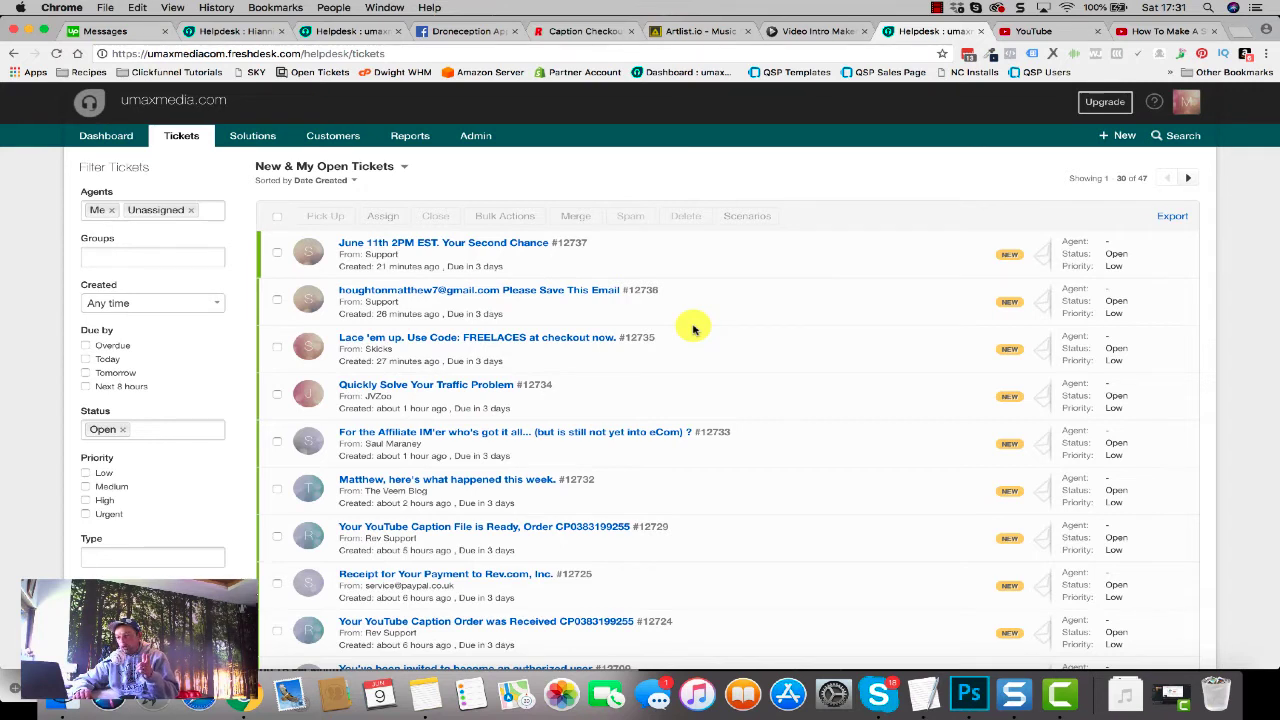
# Step: Open ticket #12724, then ticket #12729 'Your YouTube Caption File is Ready', and scroll the email
pyautogui.scroll(-3)
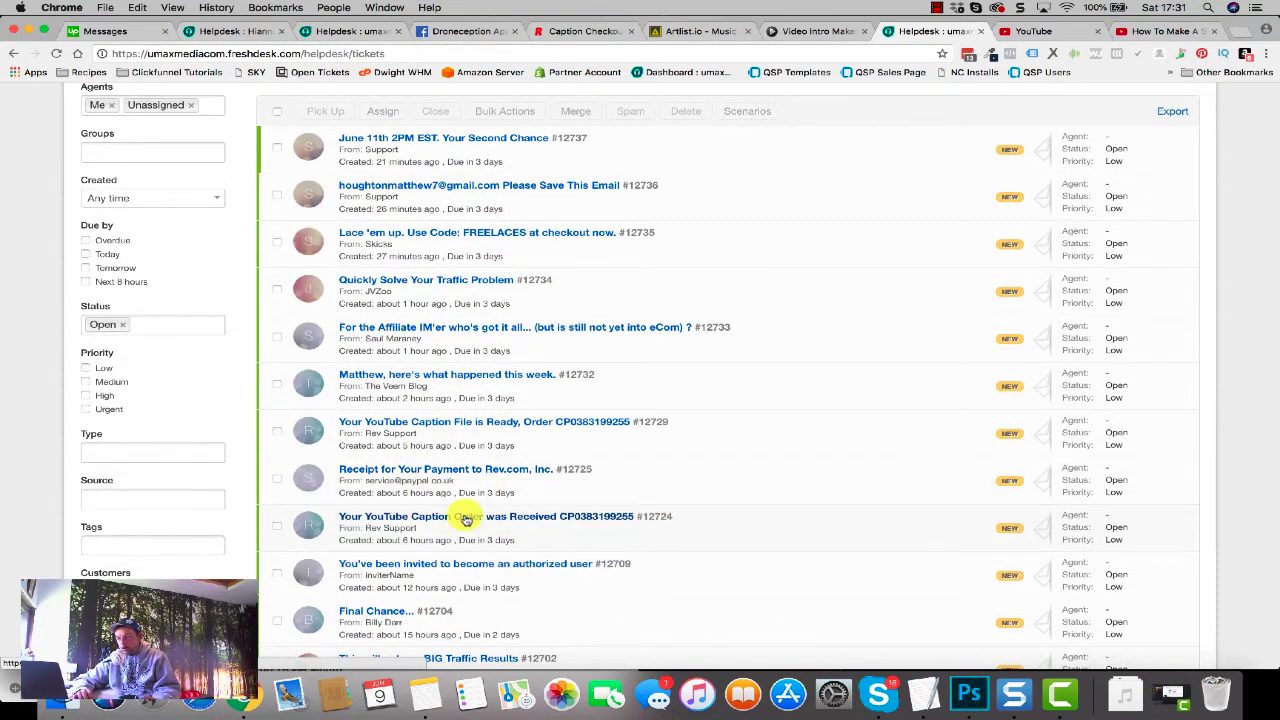
pyautogui.click(464, 516)
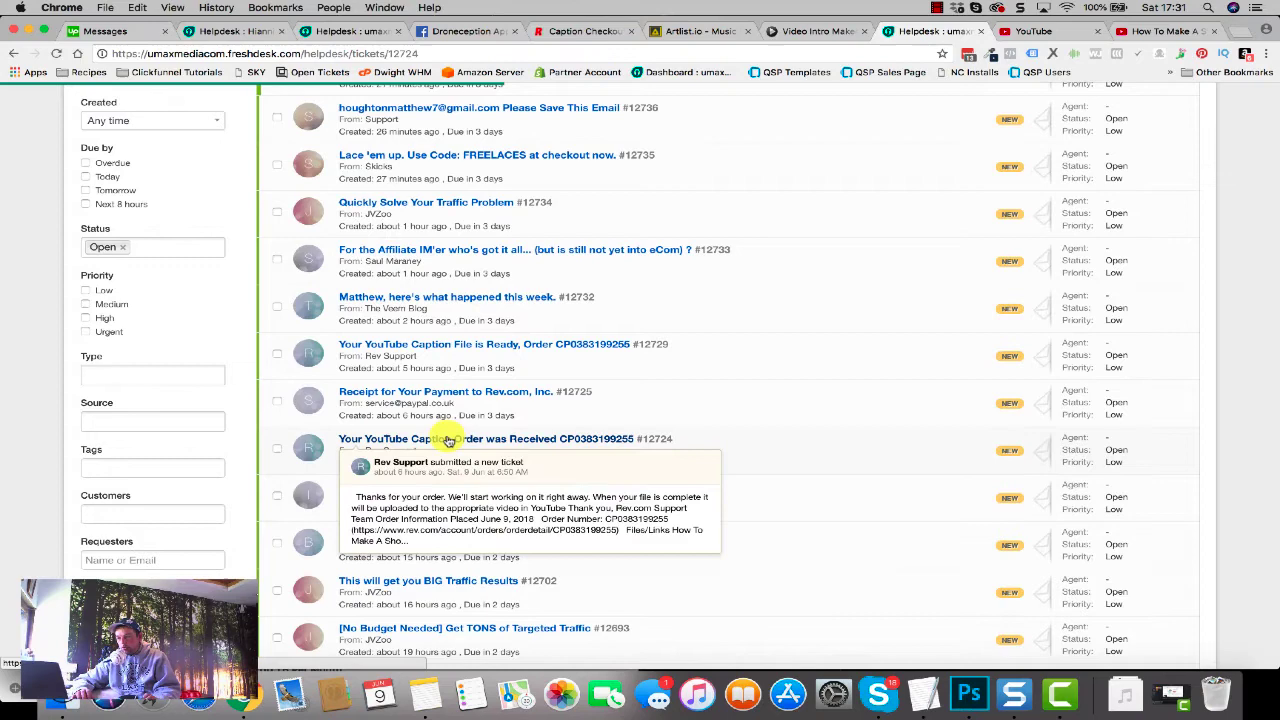
pyautogui.click(455, 439)
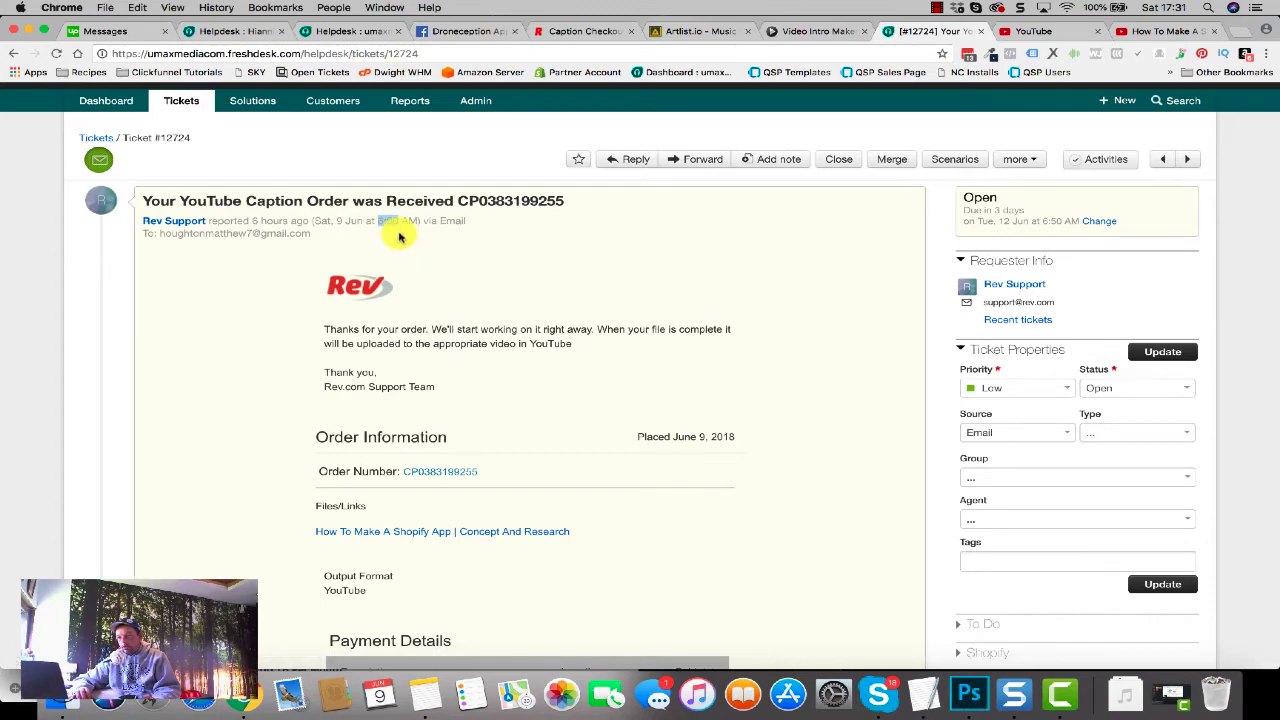
pyautogui.click(70, 134)
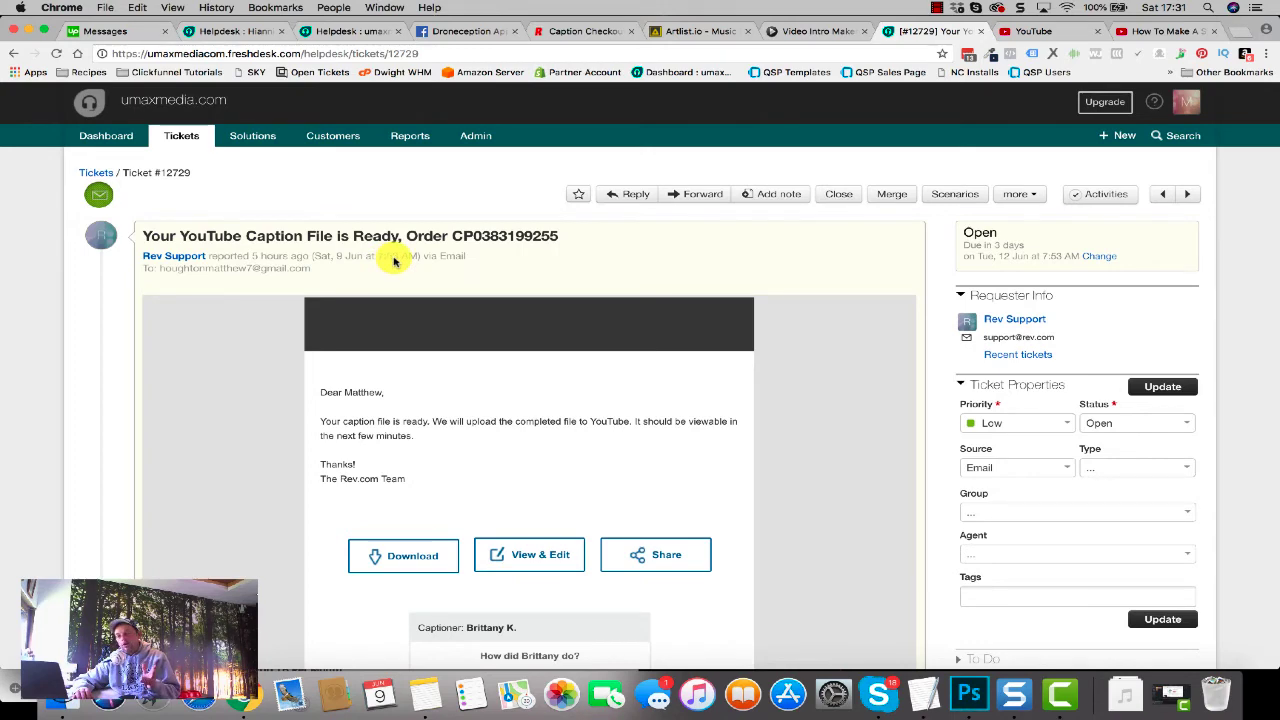
pyautogui.moveTo(534, 318)
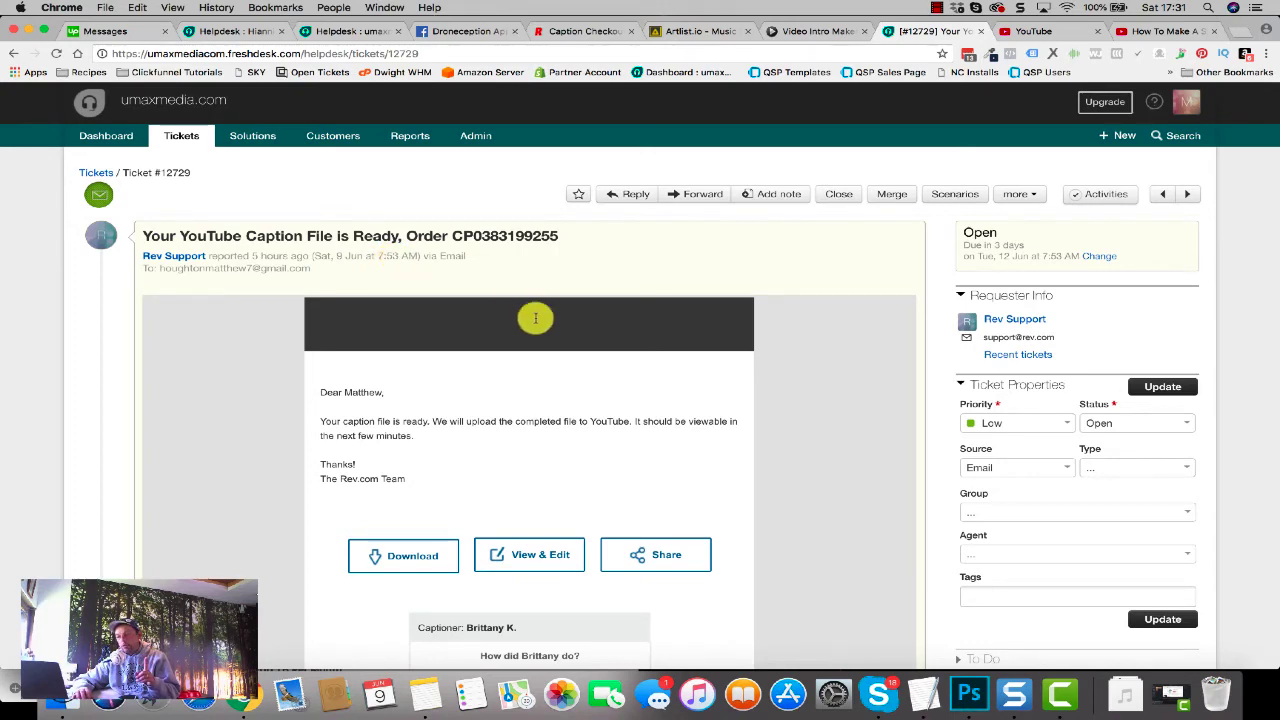
pyautogui.scroll(-3)
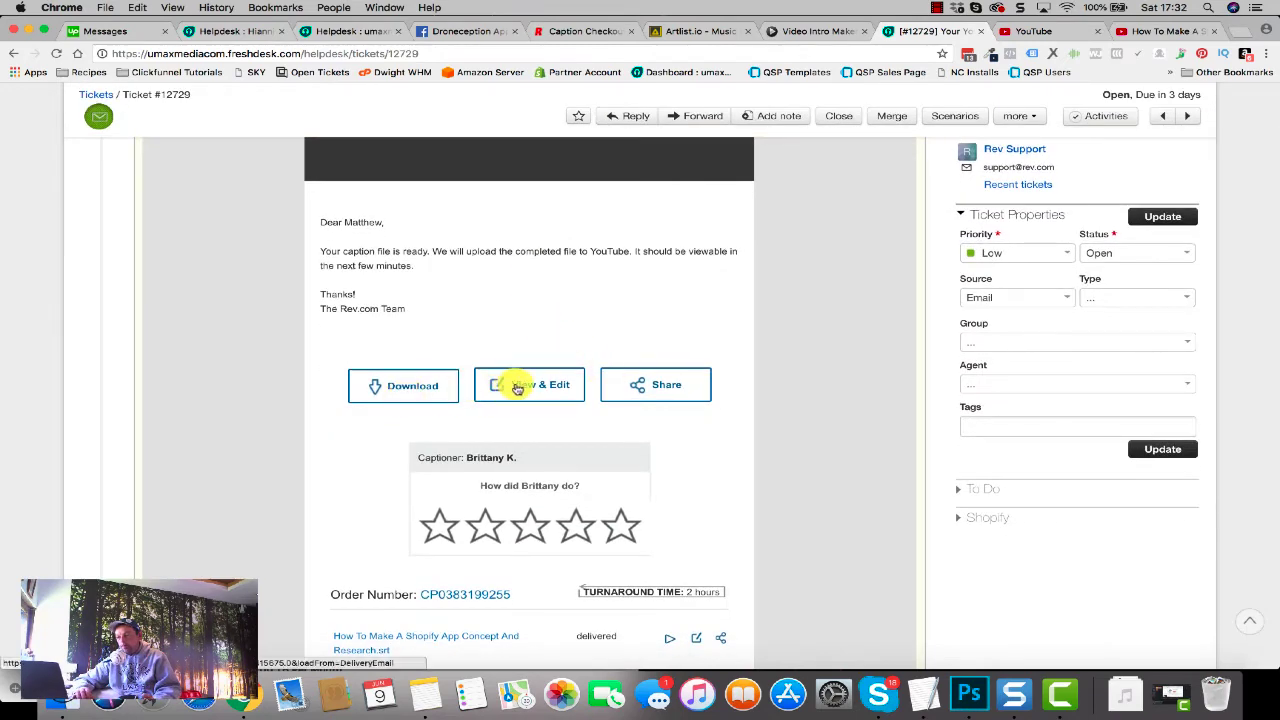
# Step: Open View & Edit and scroll the Shopify app captions past the 2:50 mark
pyautogui.click(529, 385)
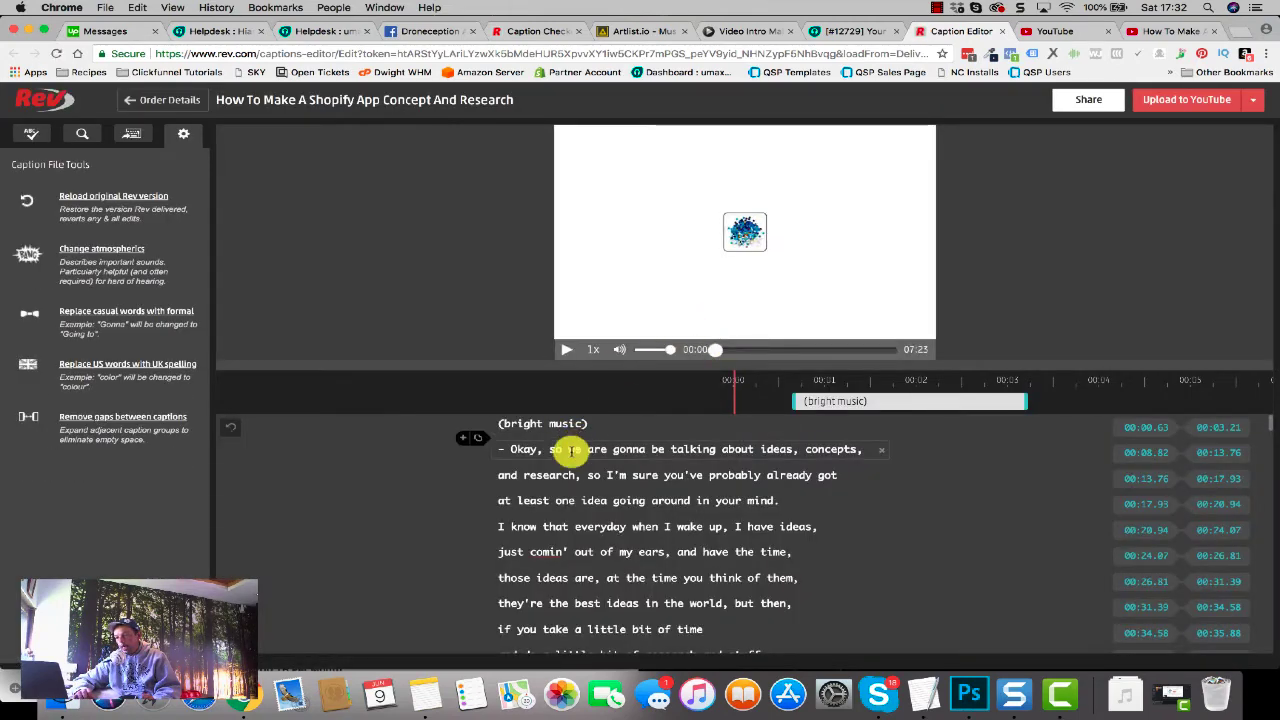
pyautogui.scroll(-3)
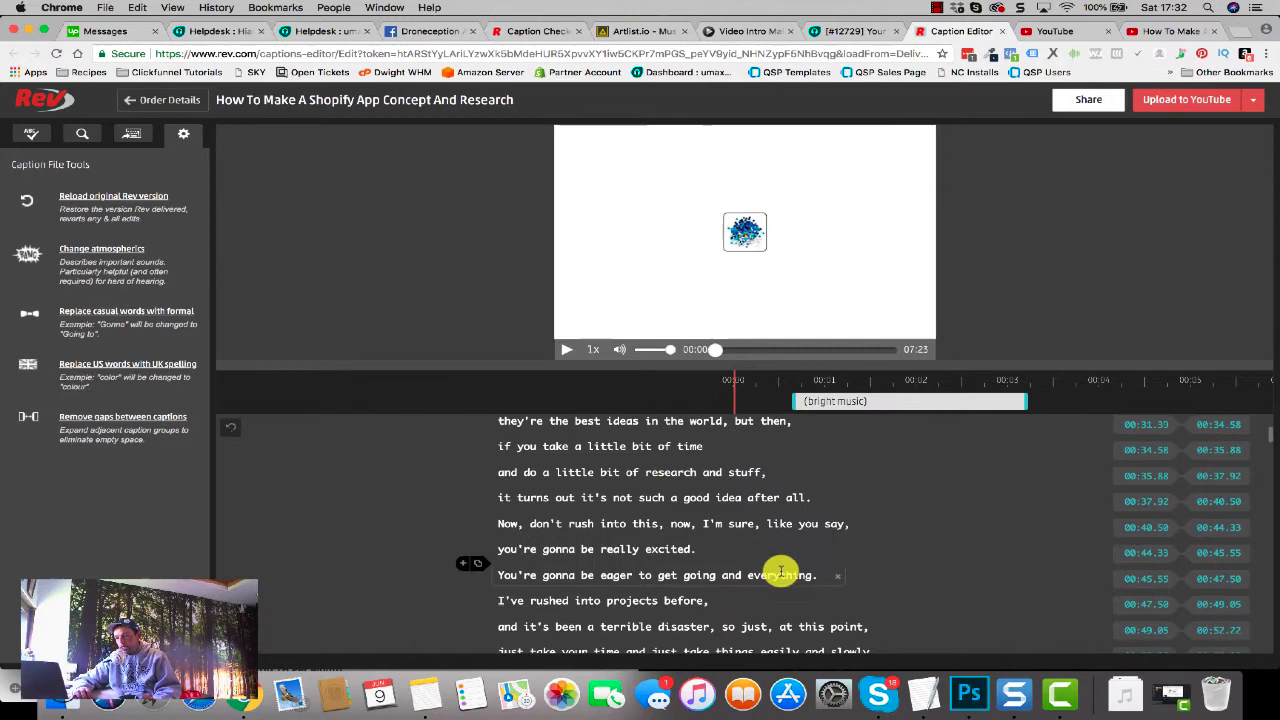
pyautogui.scroll(-3)
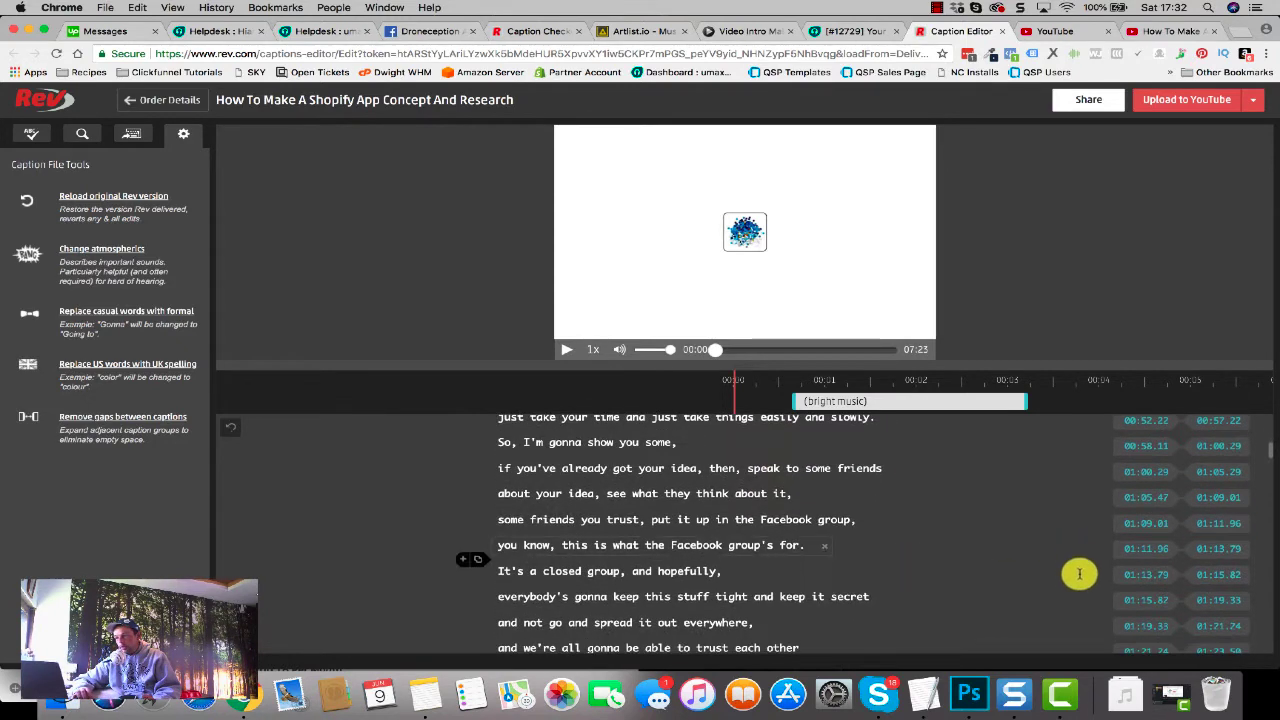
pyautogui.scroll(-3)
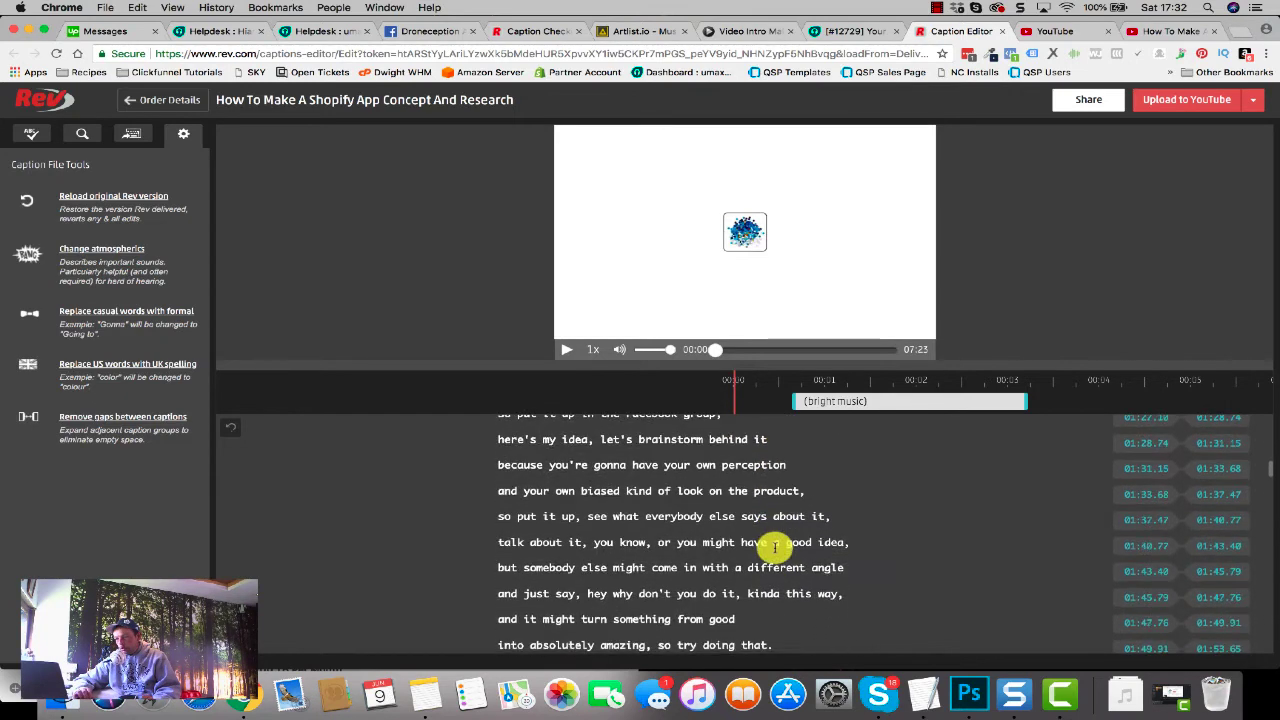
pyautogui.scroll(-3)
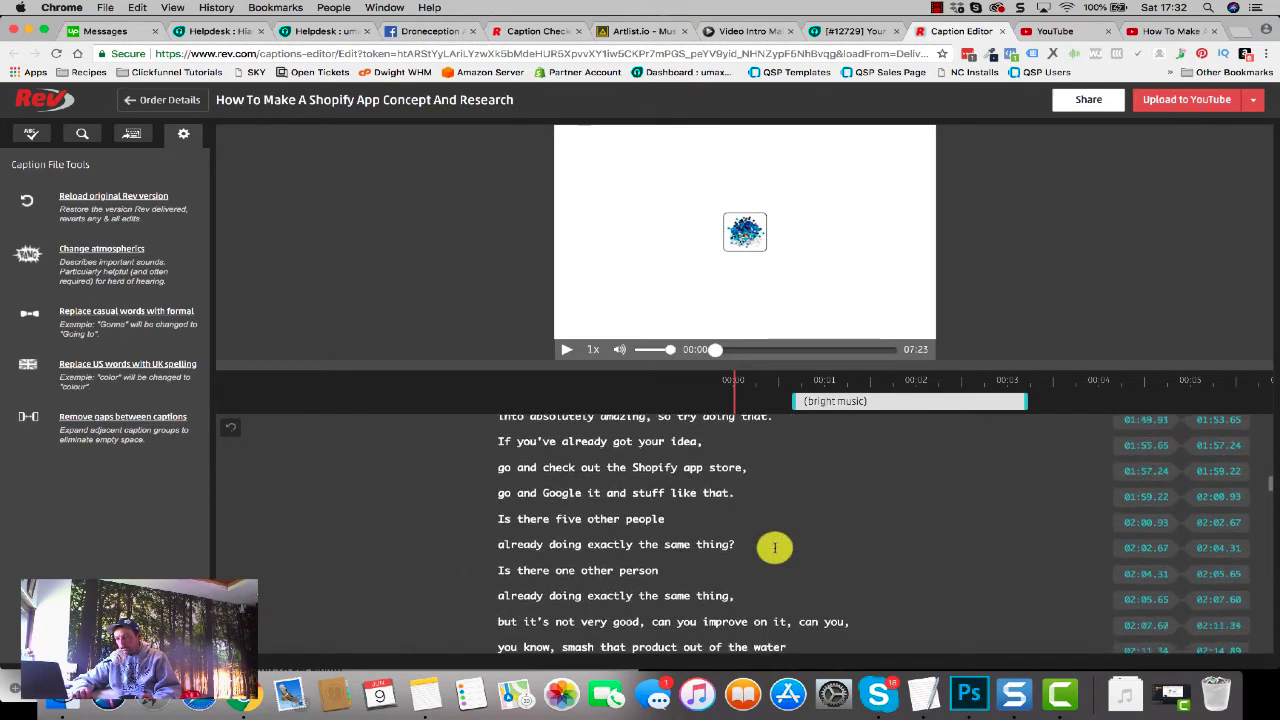
pyautogui.scroll(-3)
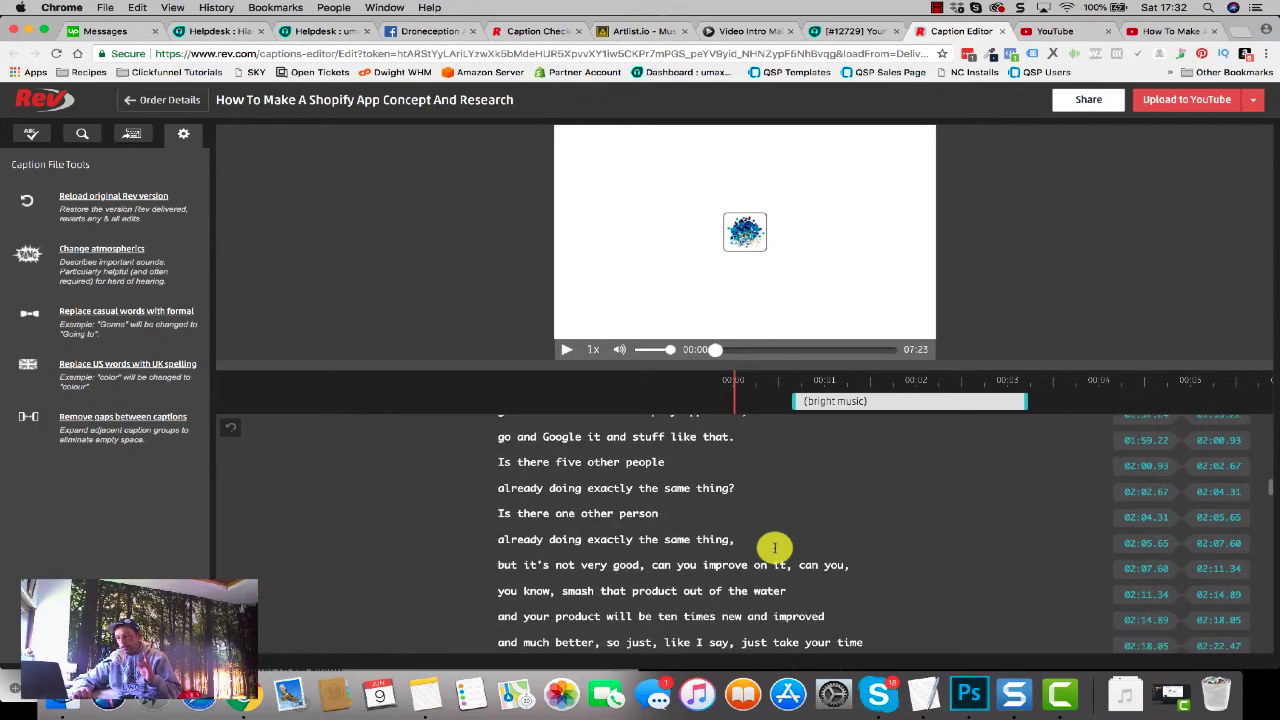
pyautogui.scroll(-3)
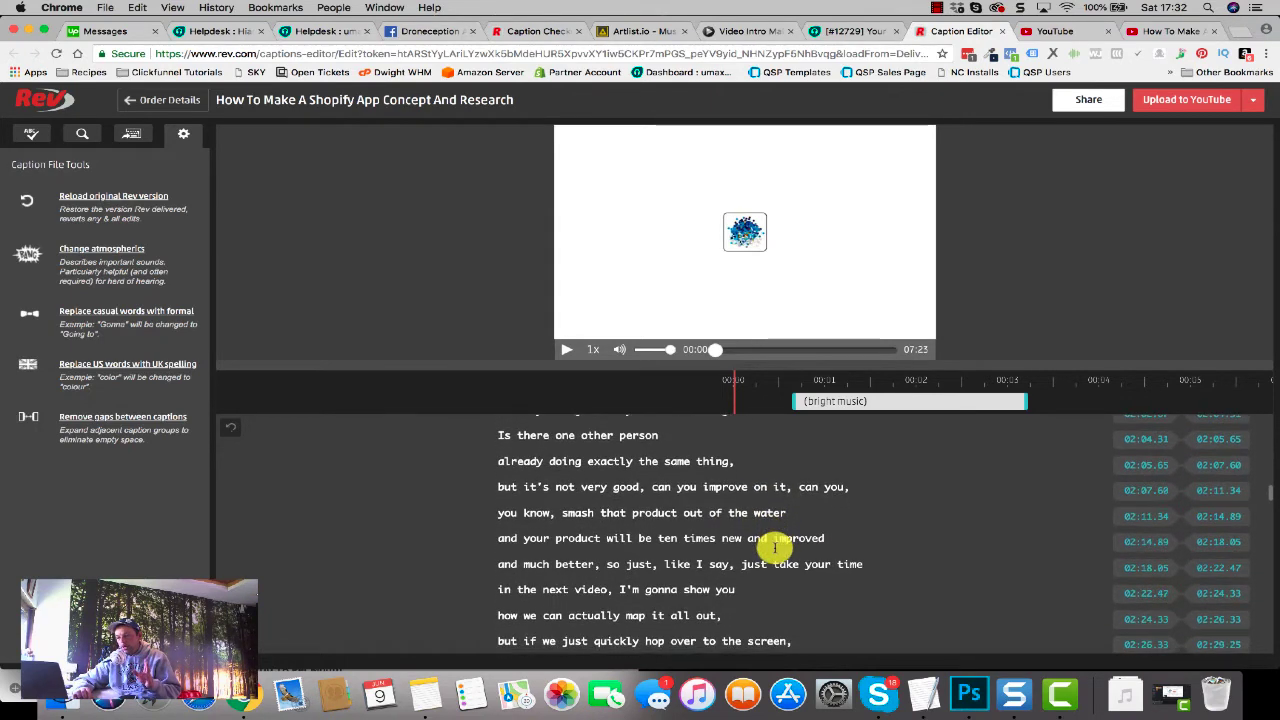
pyautogui.scroll(-3)
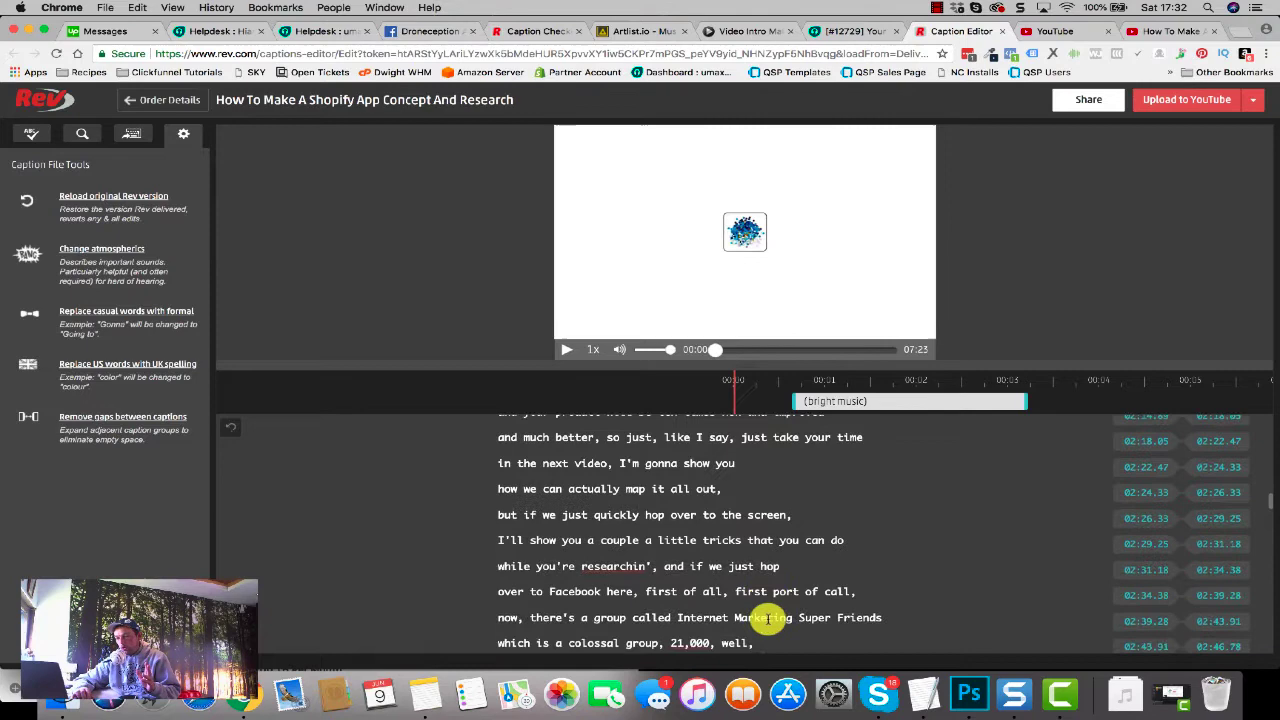
pyautogui.scroll(-3)
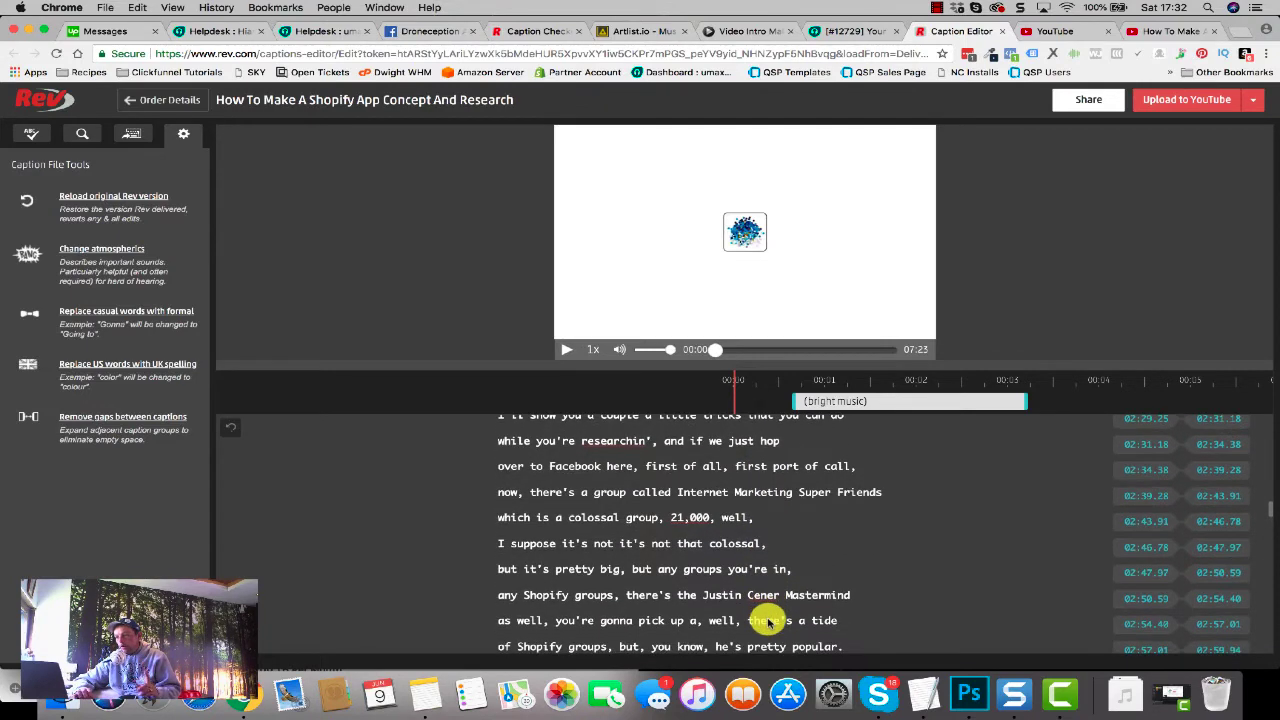
pyautogui.moveTo(672, 177)
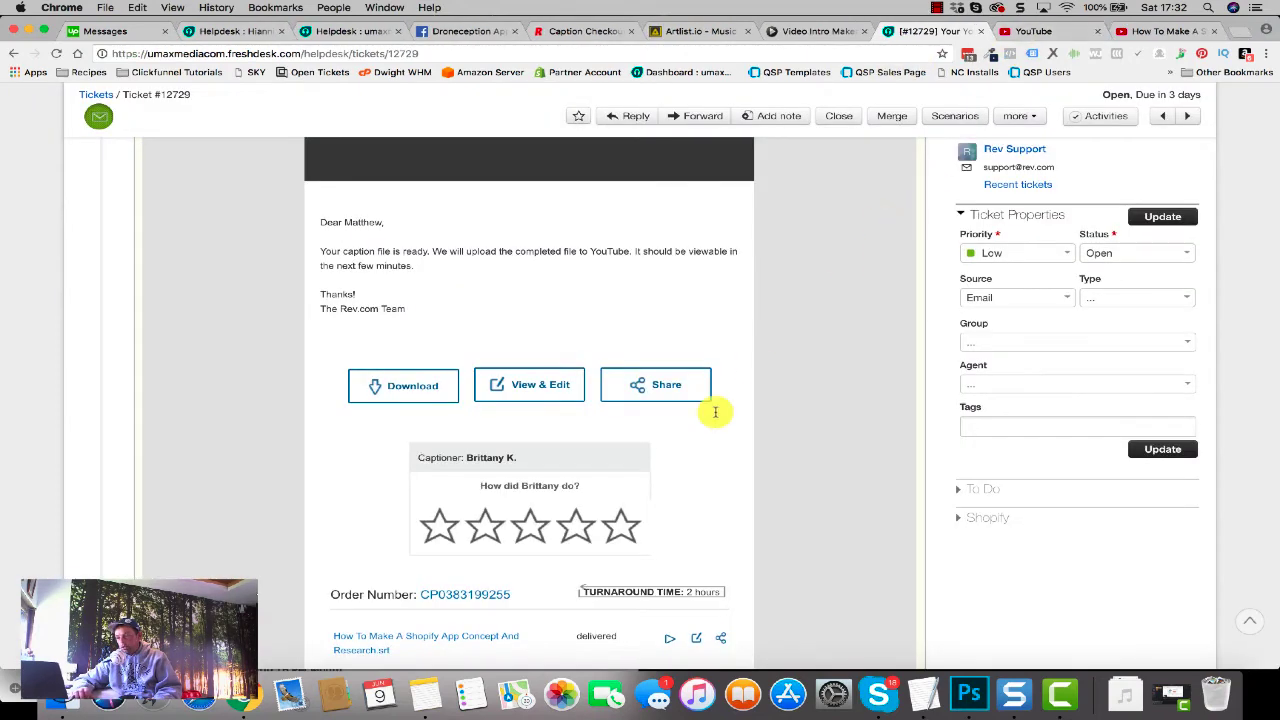
# Step: Download the Shopify app video's .srt caption file, dismiss the no-application prompt, and close Downloads
pyautogui.click(403, 385)
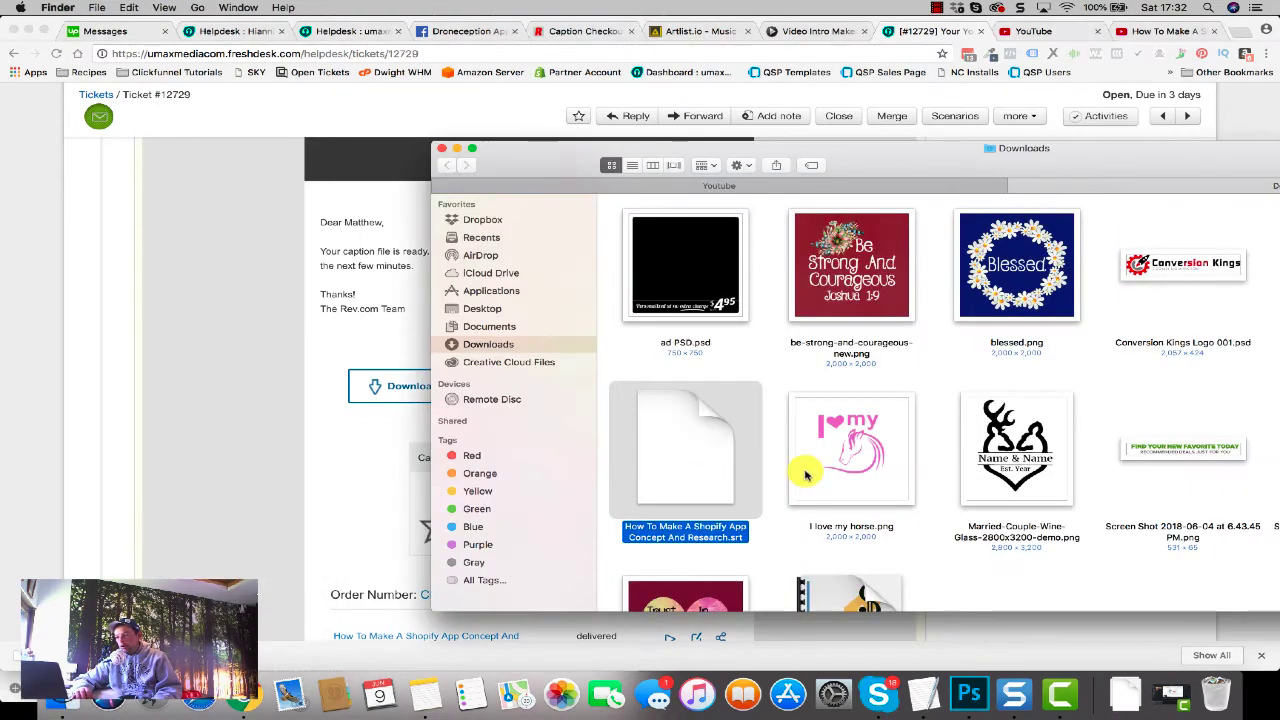
pyautogui.doubleClick(685, 450)
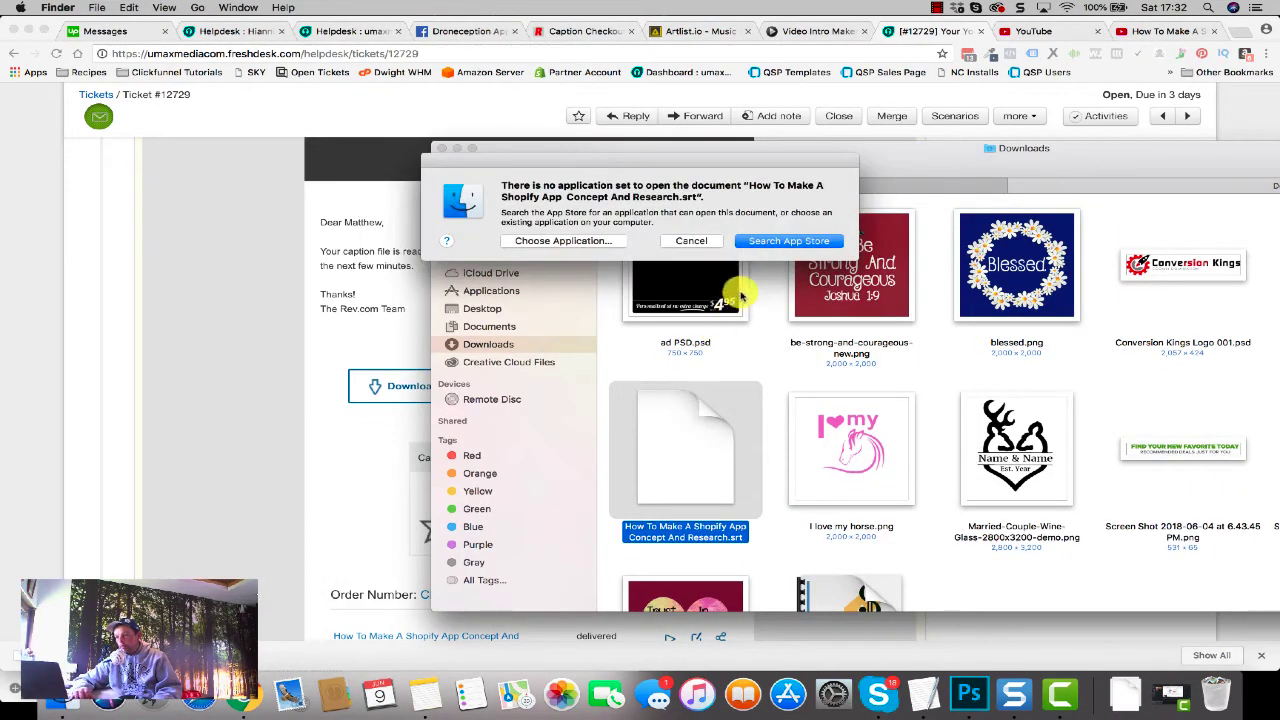
pyautogui.click(691, 241)
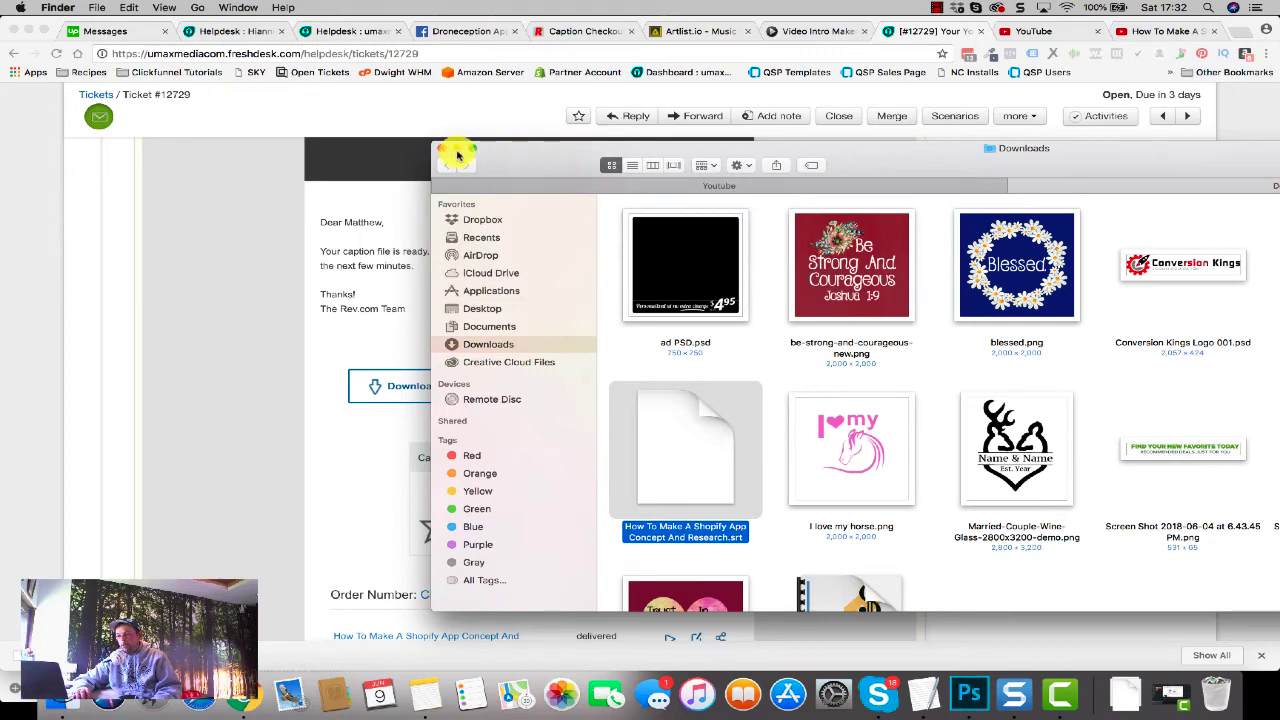
pyautogui.click(457, 155)
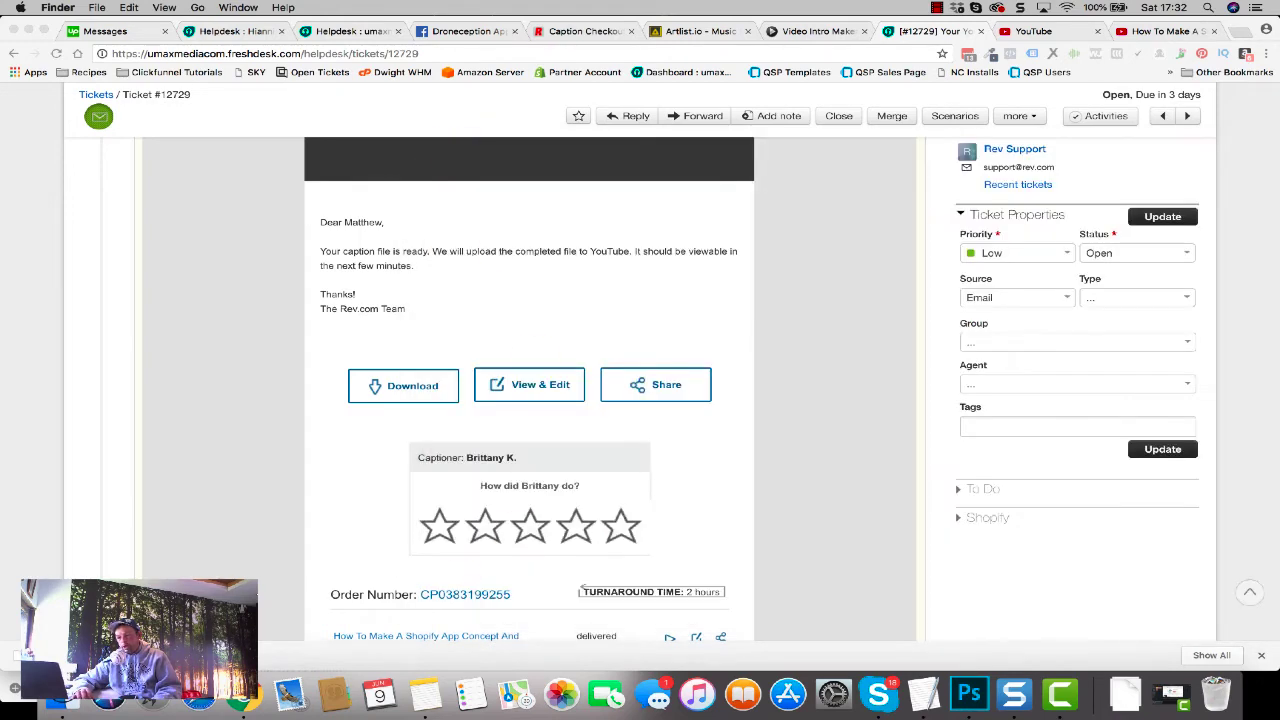
pyautogui.moveTo(689, 385)
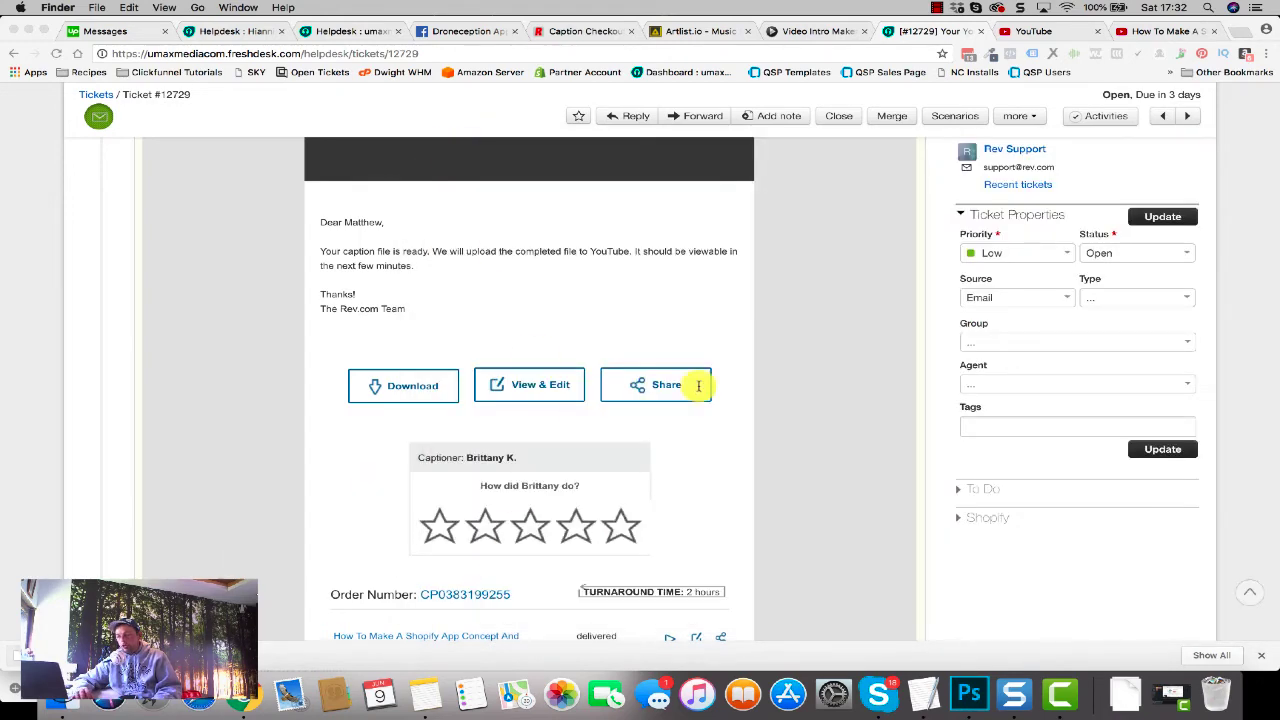
pyautogui.moveTo(746, 385)
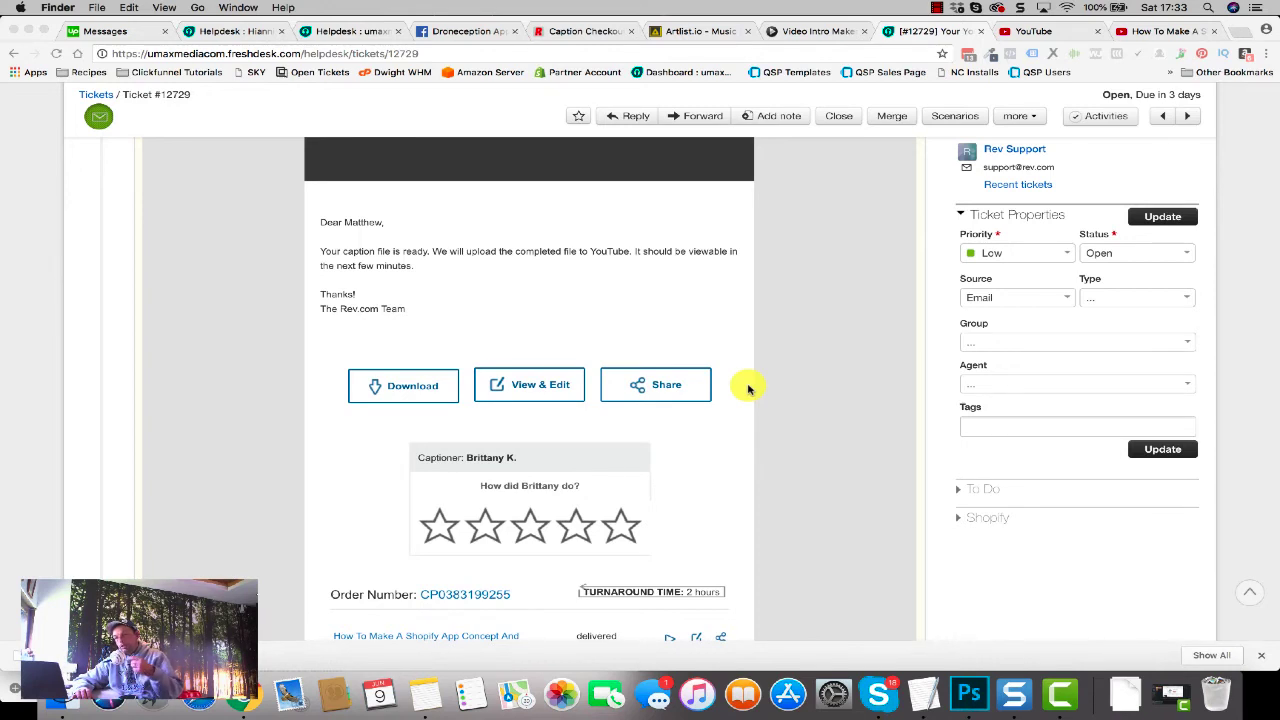
pyautogui.moveTo(957, 95)
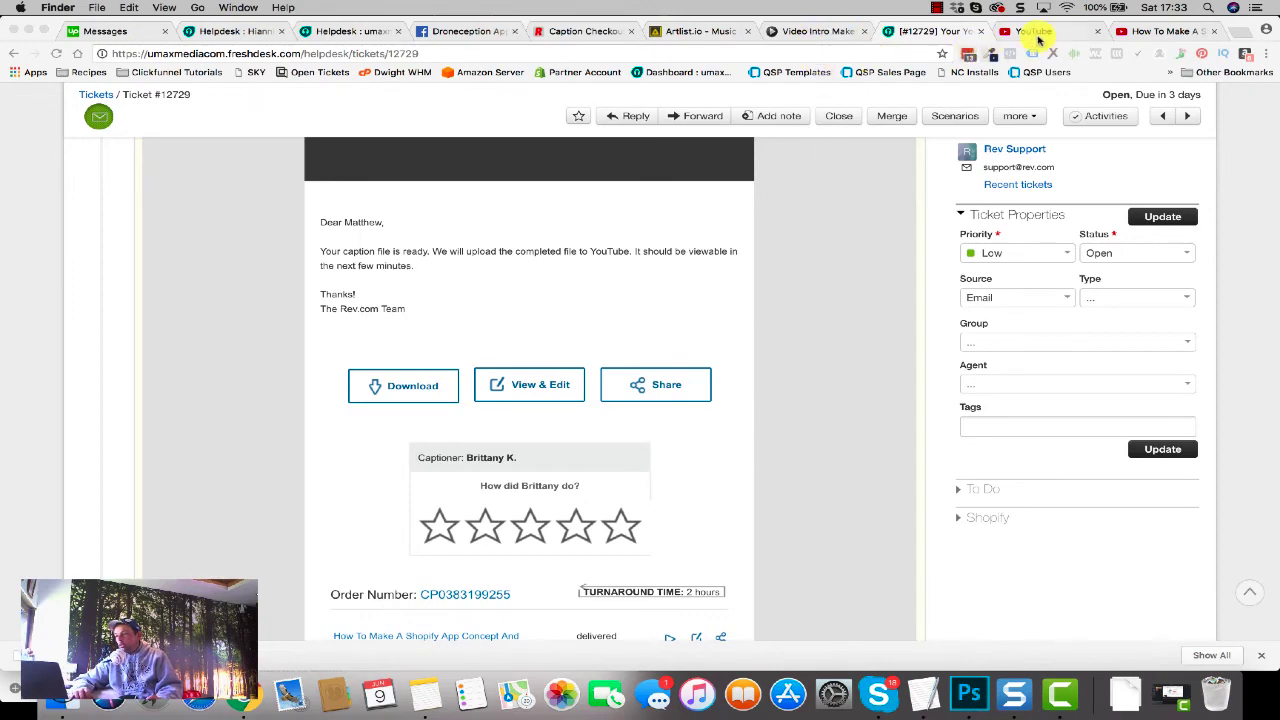
# Step: Watch the 'Concept And Research' video on YouTube with Rev's captions showing
pyautogui.click(1042, 32)
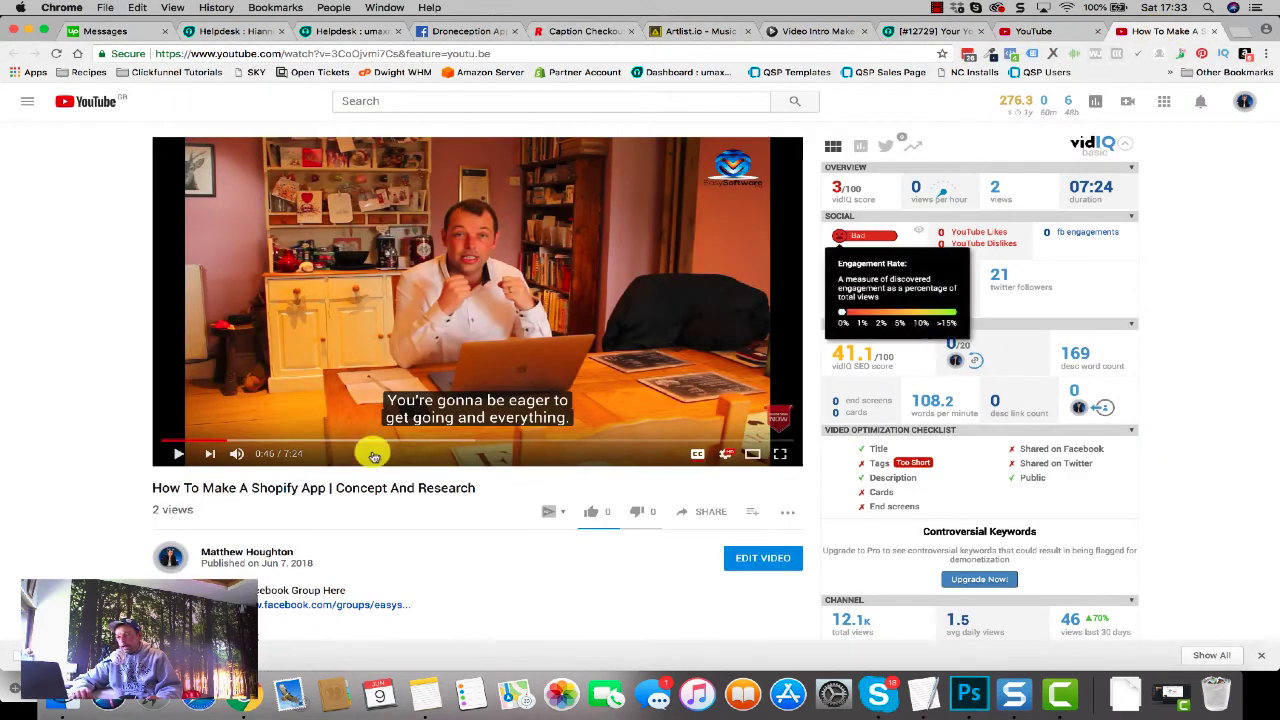